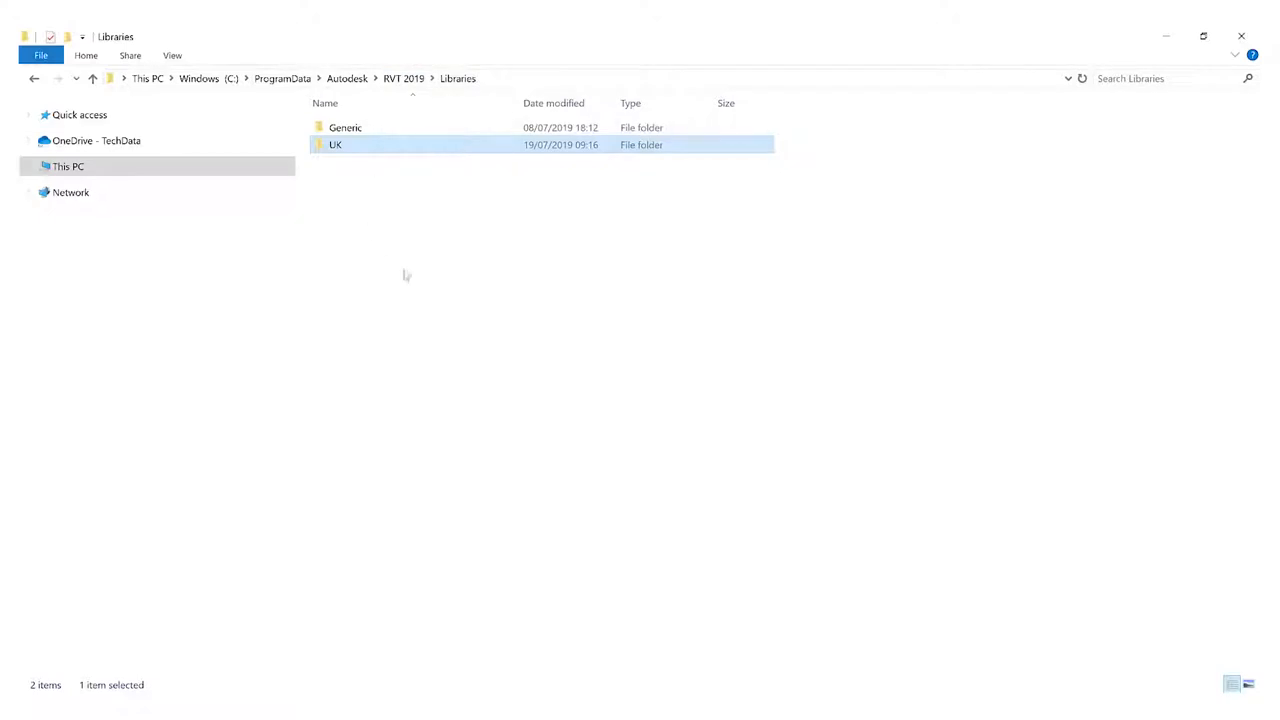
mouse_move(365, 203)
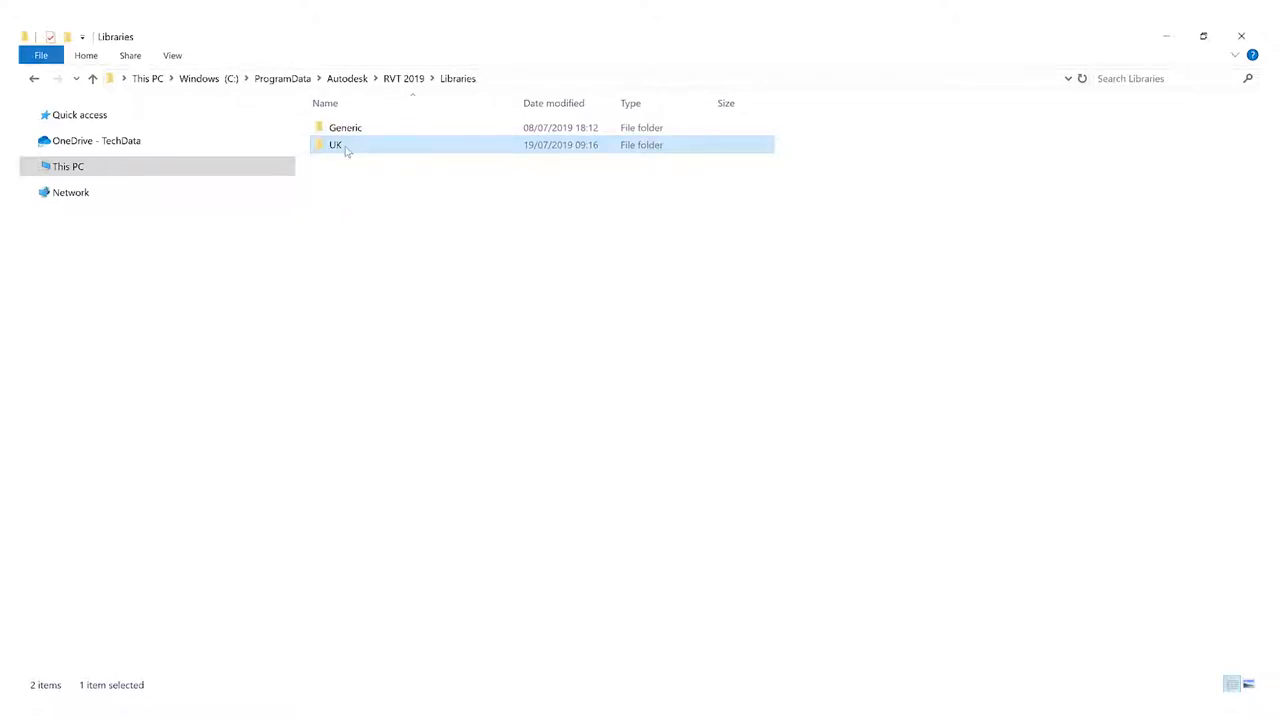
mouse_move(335, 144)
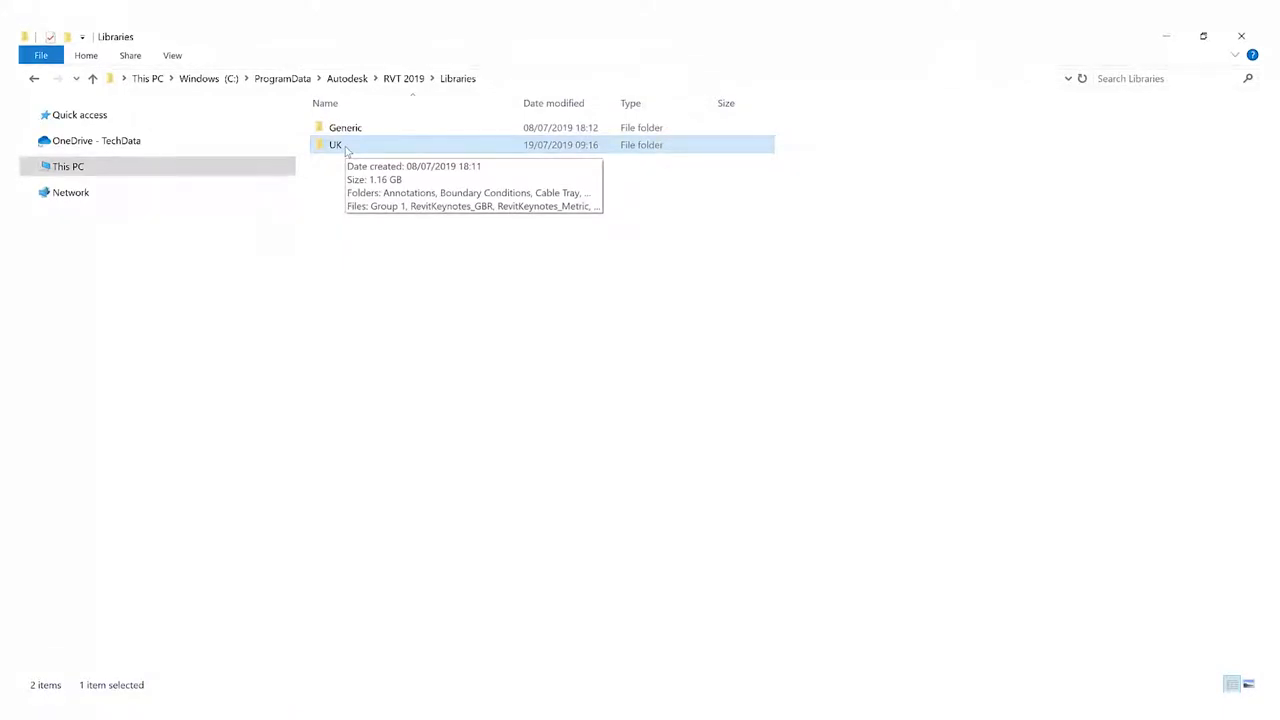
Step: Open the UK library folder and scroll down to the Furniture folder
double_click(335, 144)
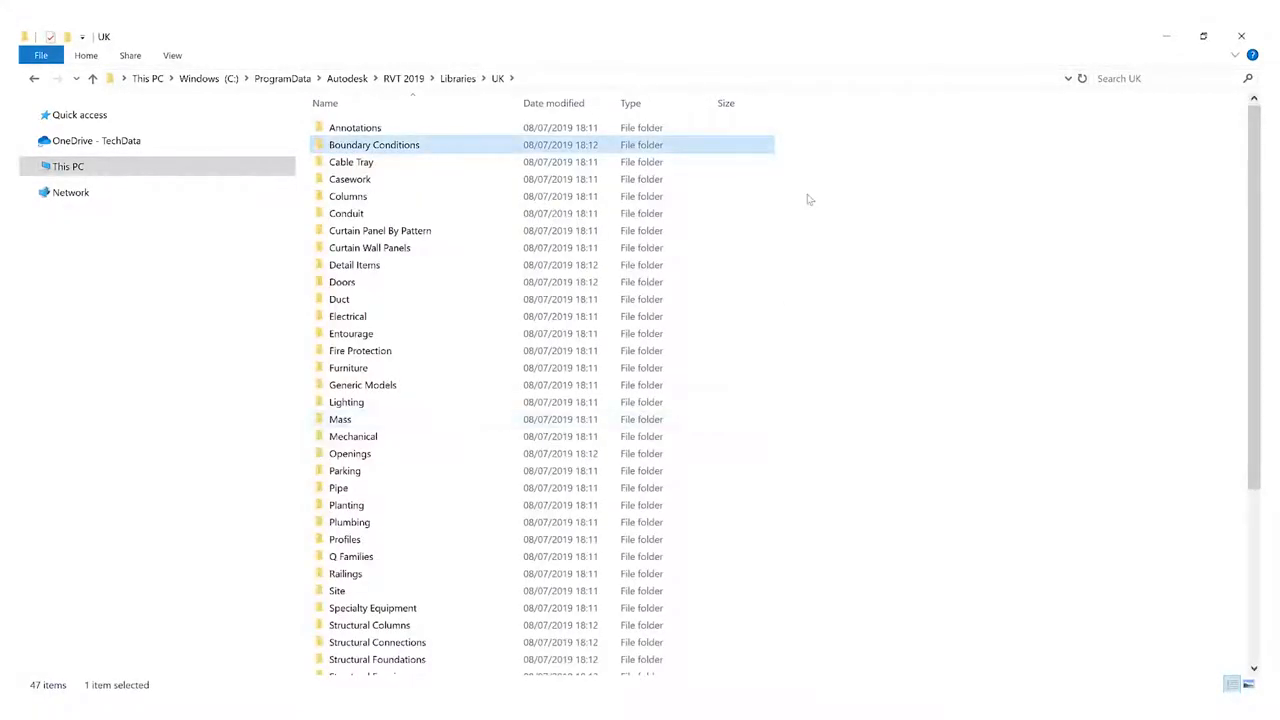
scroll(down, 3)
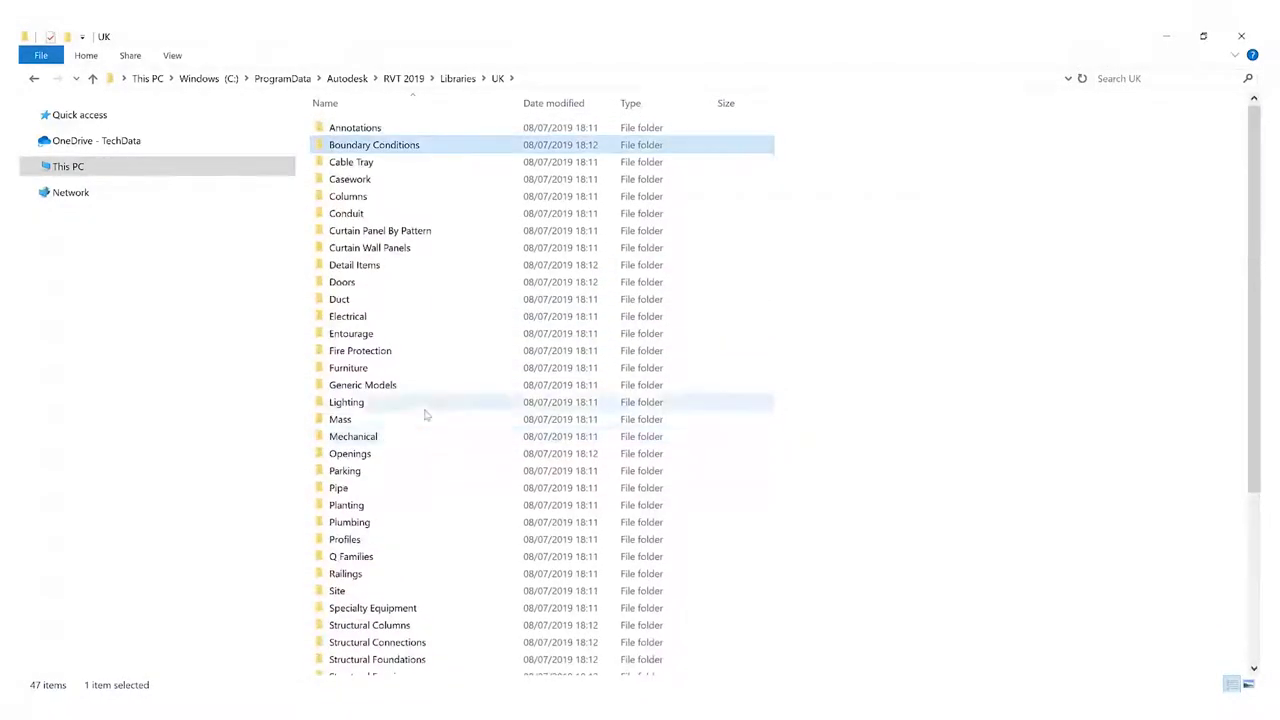
mouse_move(340, 419)
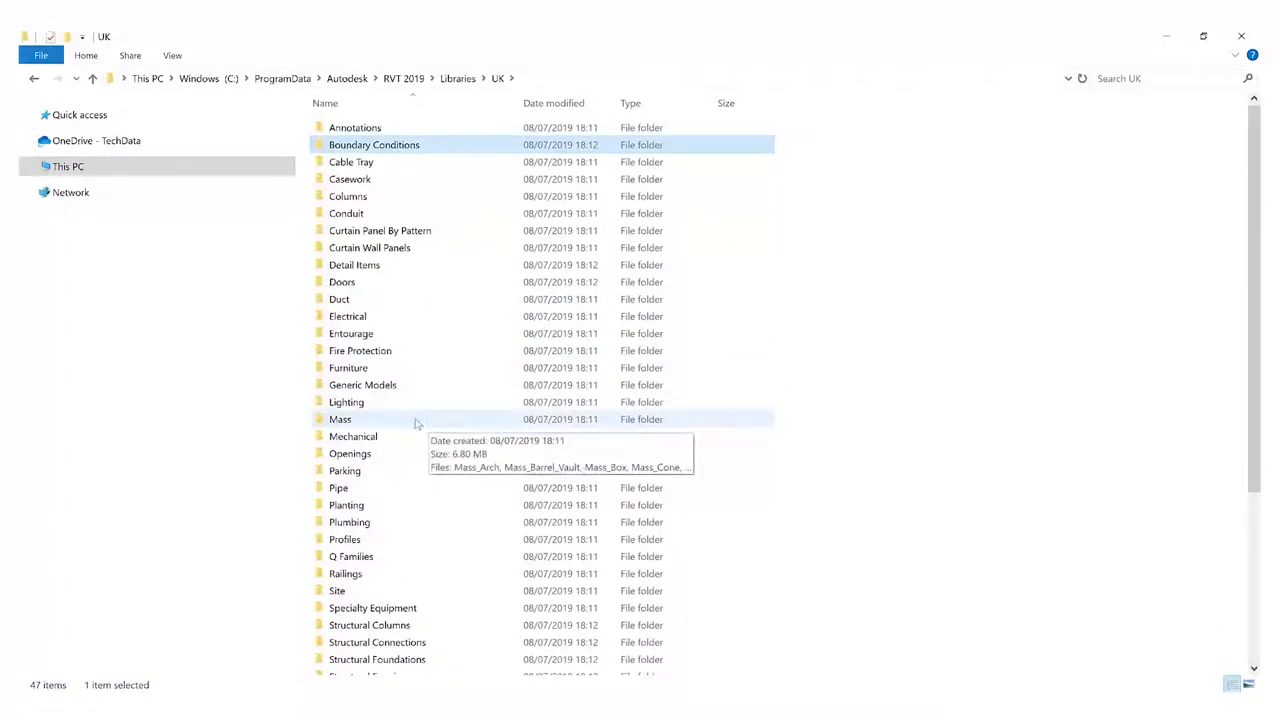
mouse_move(422, 407)
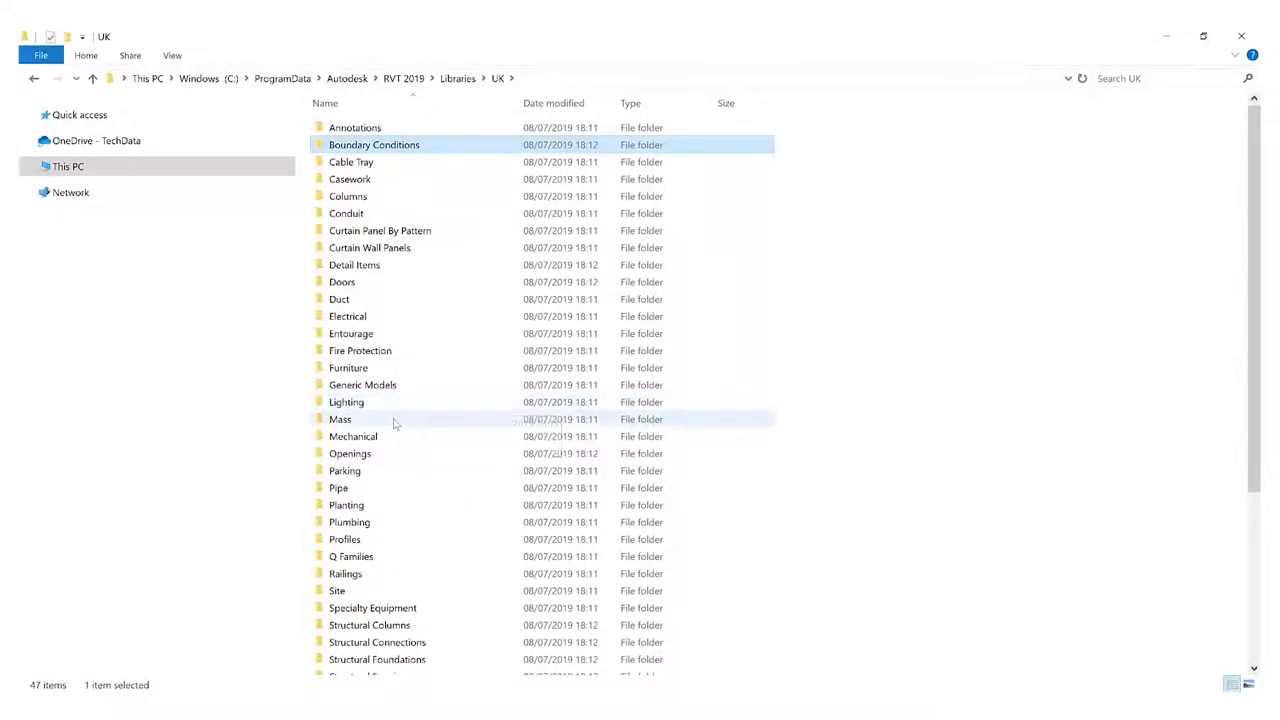
mouse_move(463, 367)
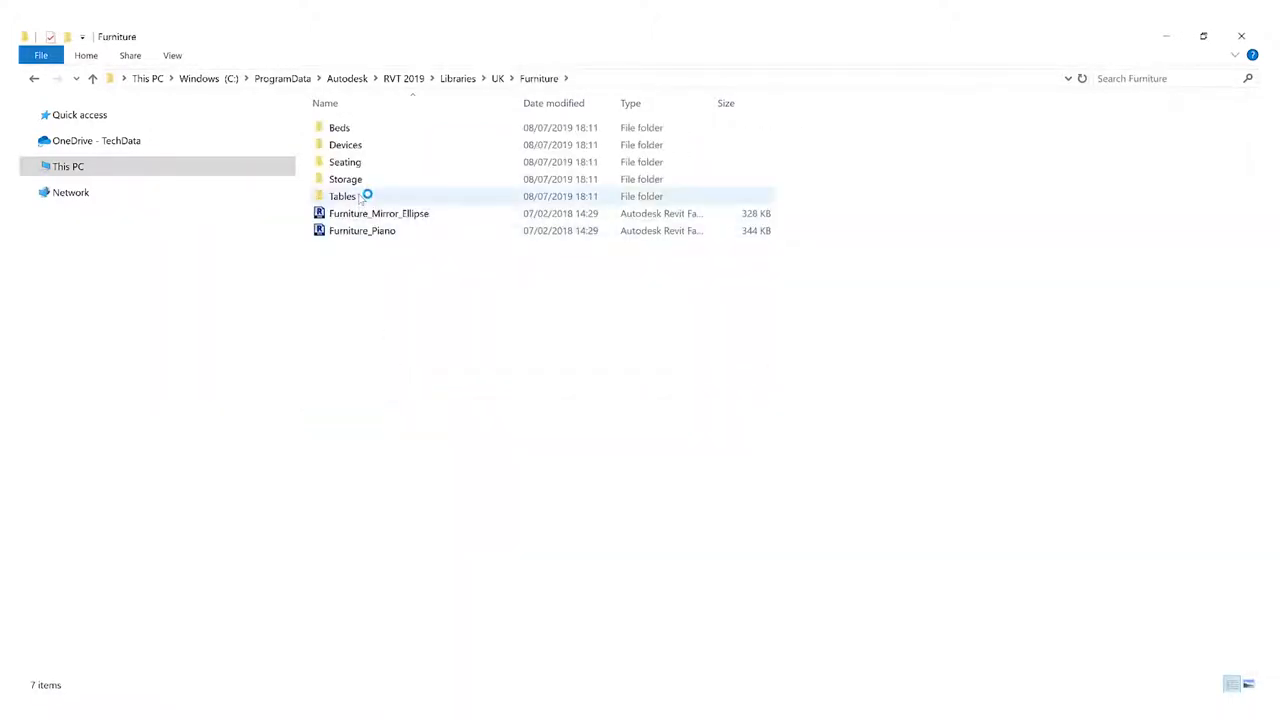
Step: Open Seating, view its families as extra large icons, and pick Furniture_Couch_Viper
double_click(345, 161)
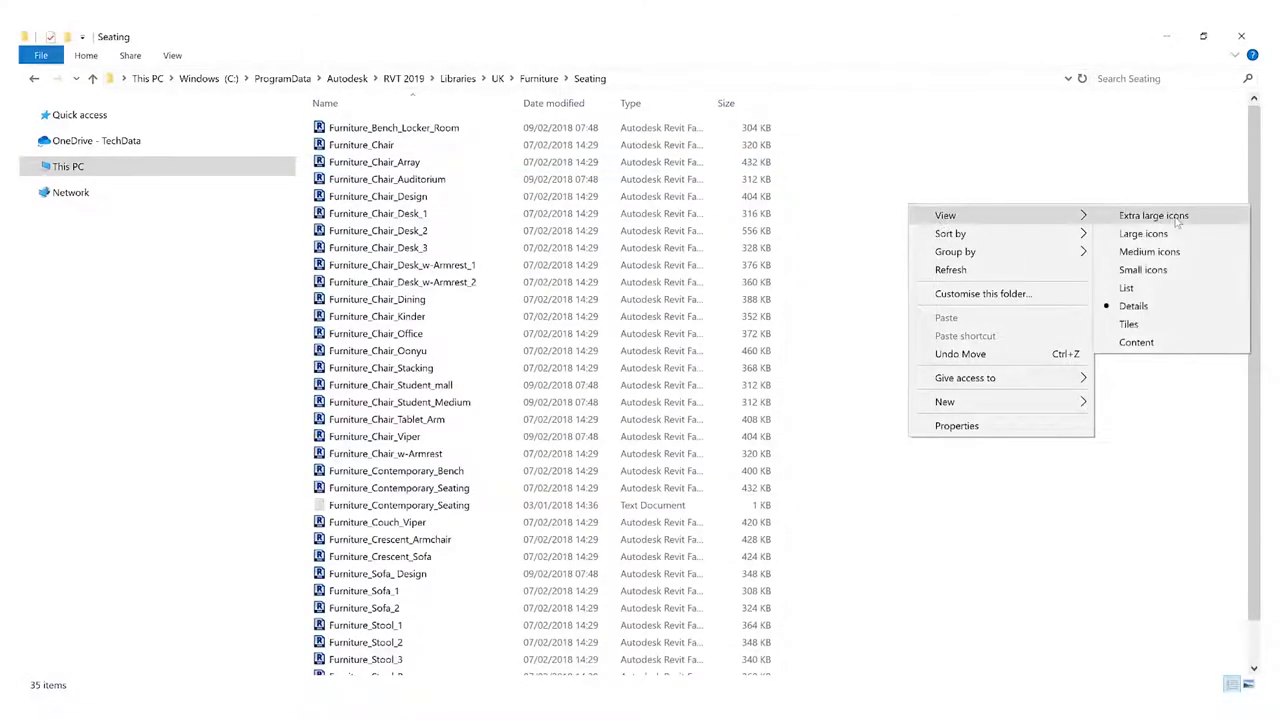
click(1153, 215)
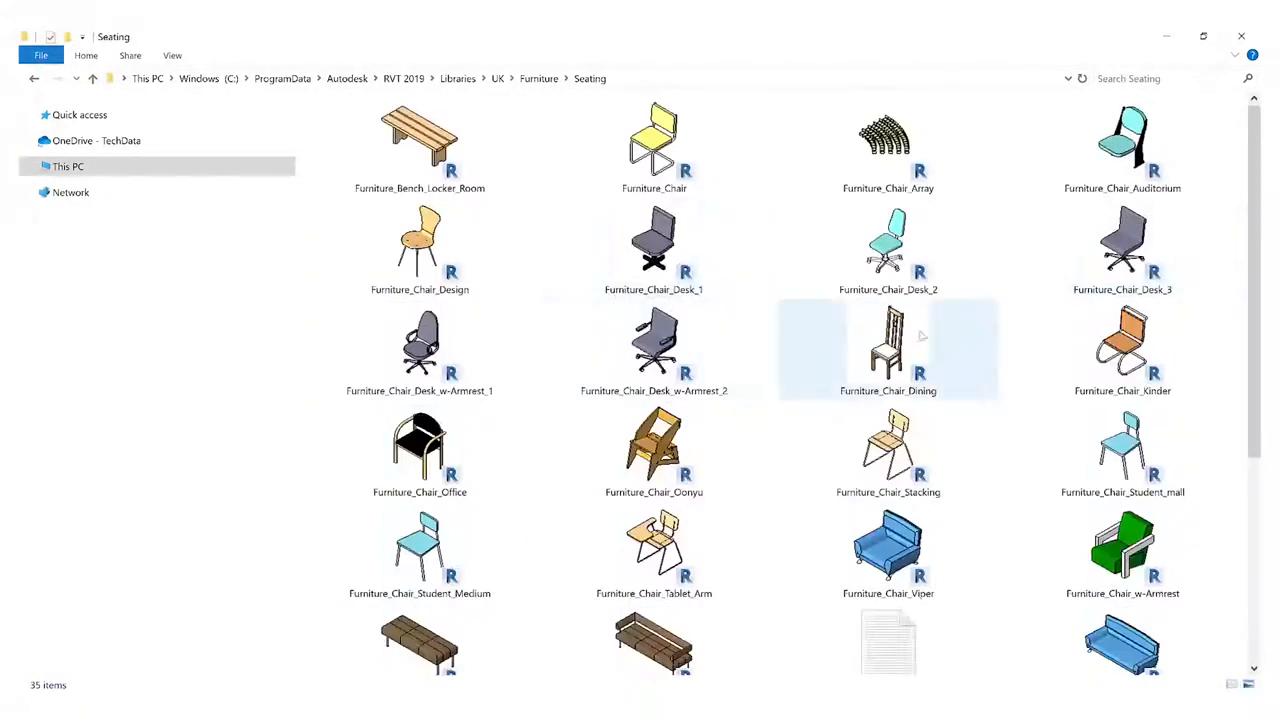
scroll(down, 3)
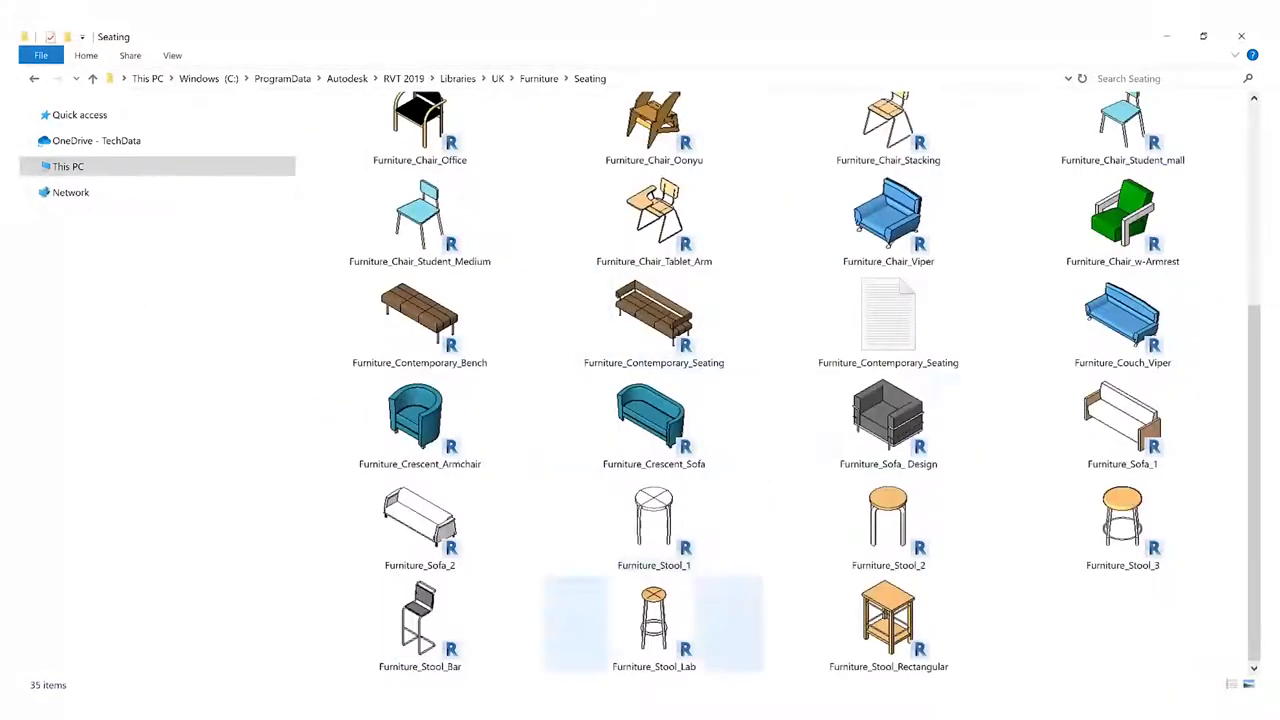
click(888, 415)
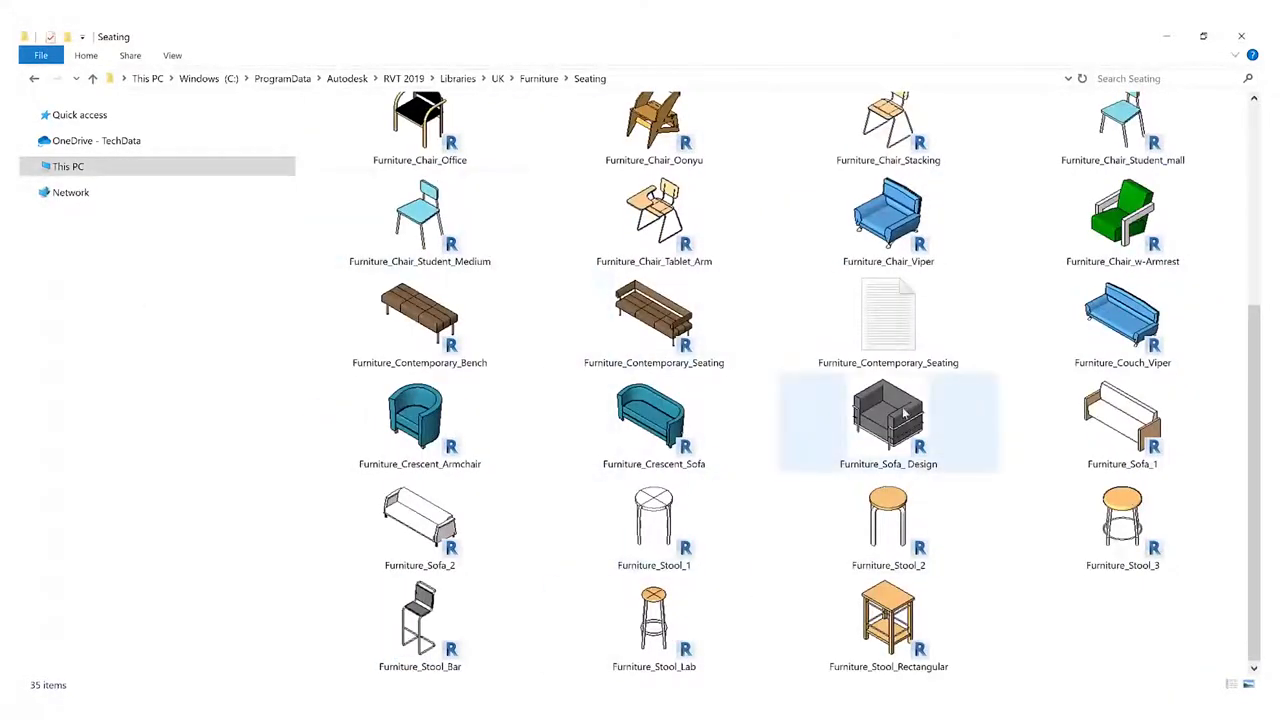
click(1122, 320)
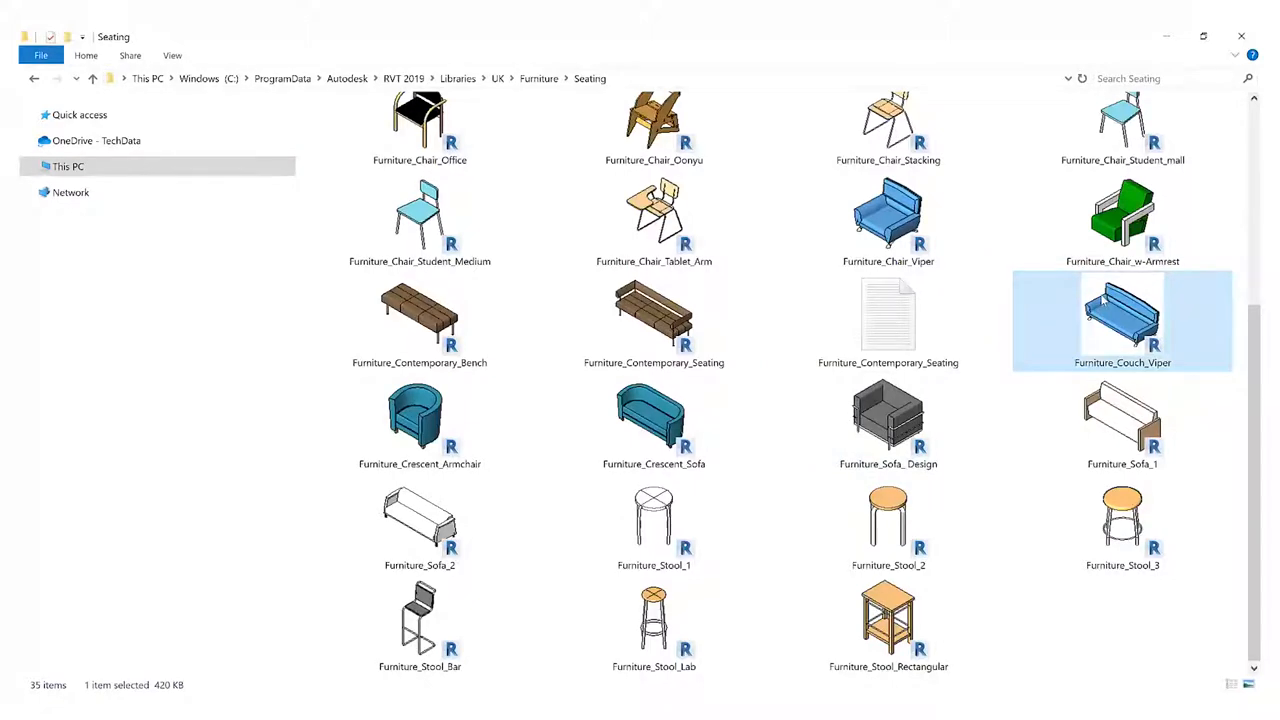
mouse_move(1122, 515)
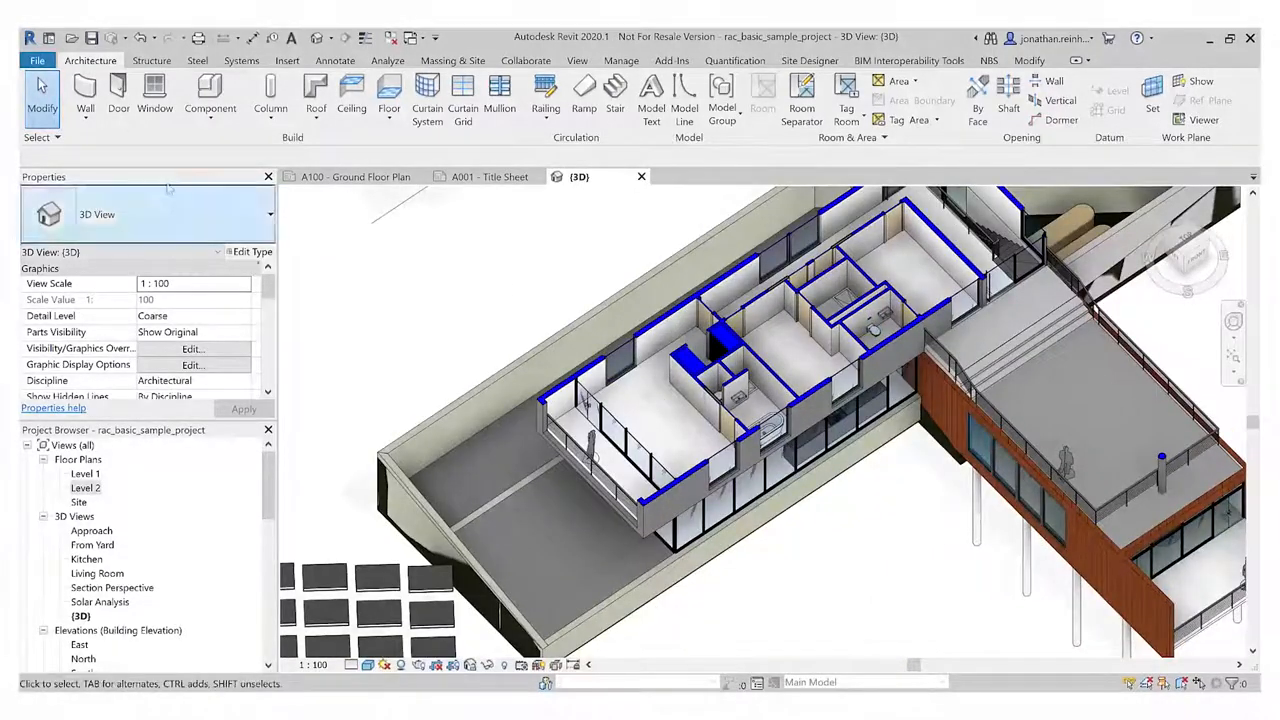
Step: Start Place a Component and open the Load Family dialog
click(210, 95)
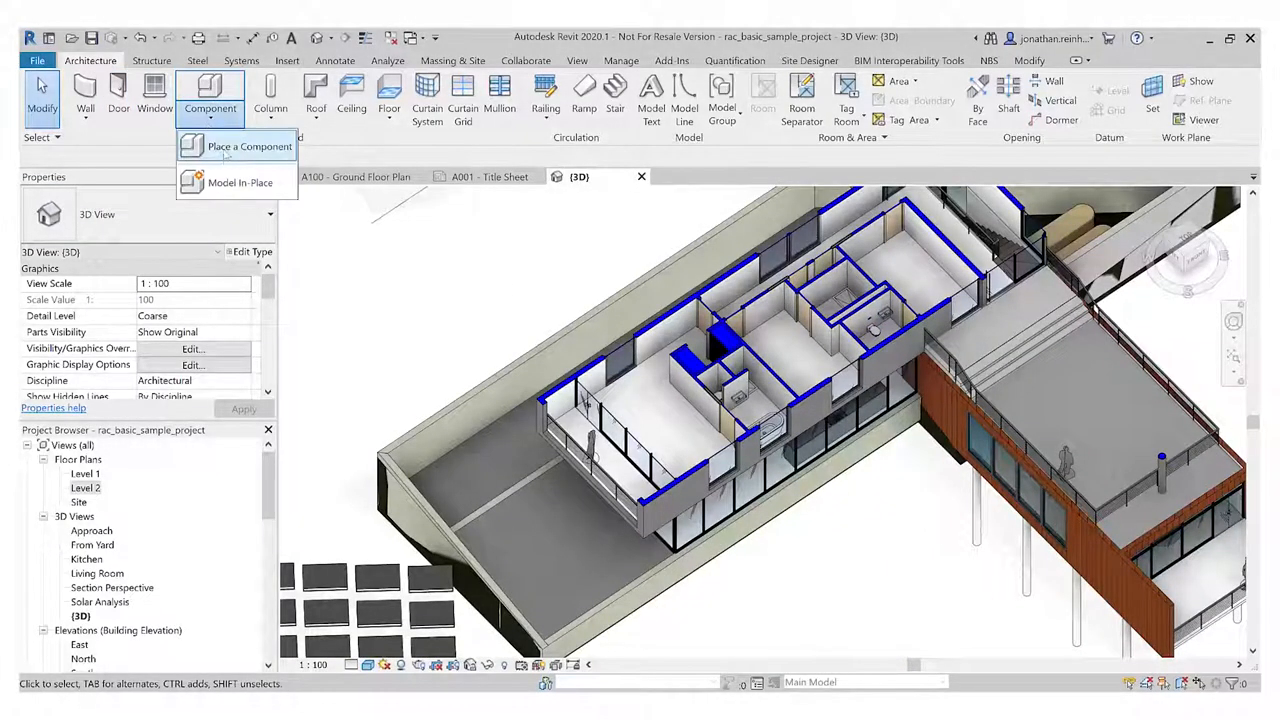
click(249, 146)
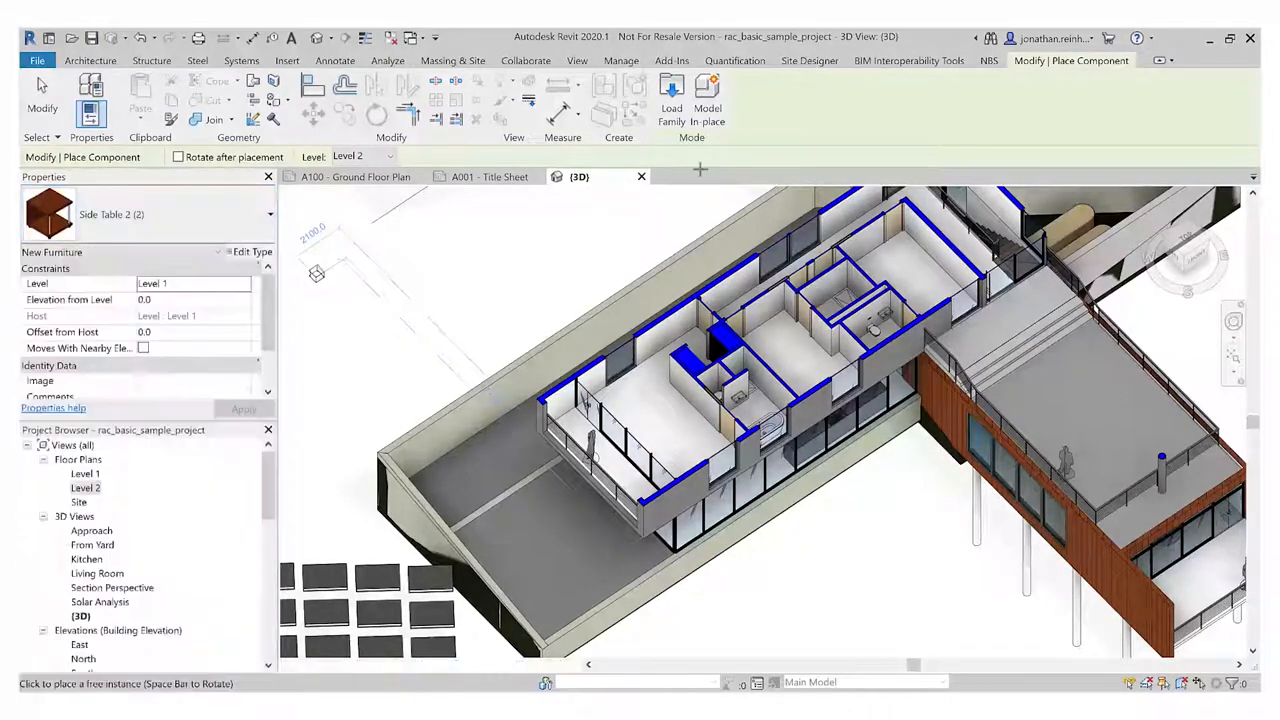
click(671, 100)
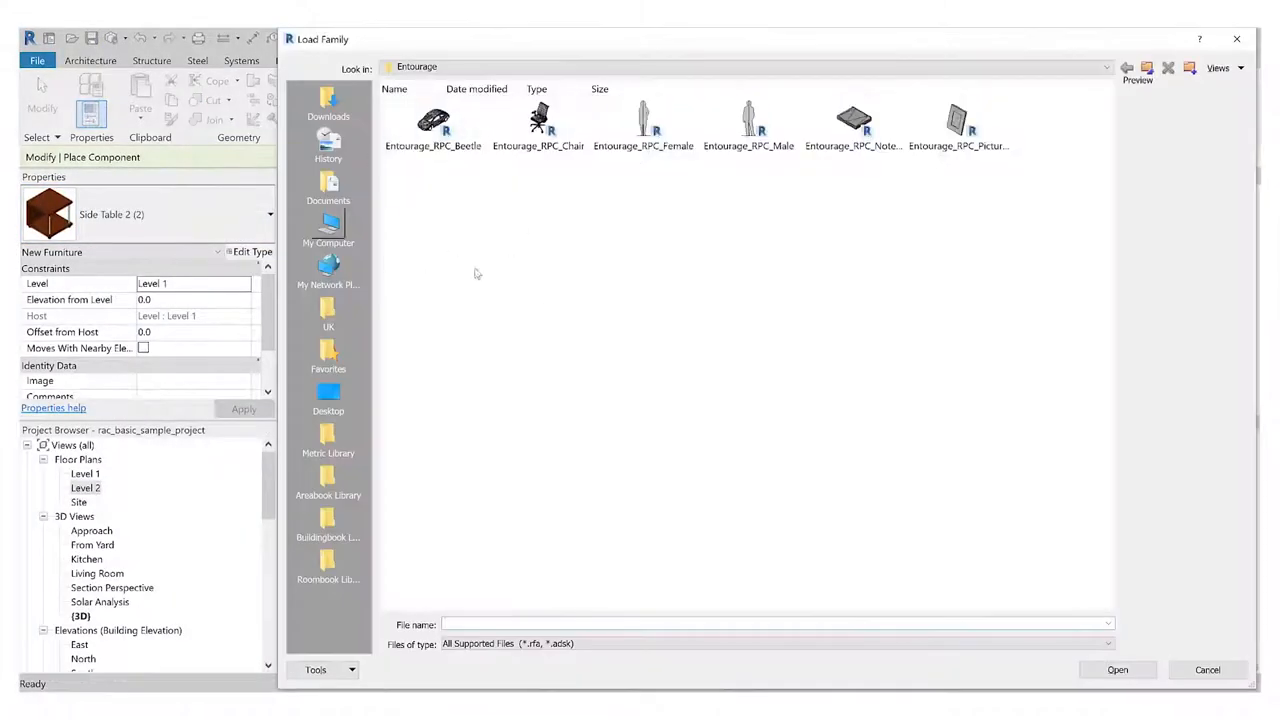
Step: Load Furniture_Bed_2 from the UK Furniture > Beds library into the project
click(1106, 67)
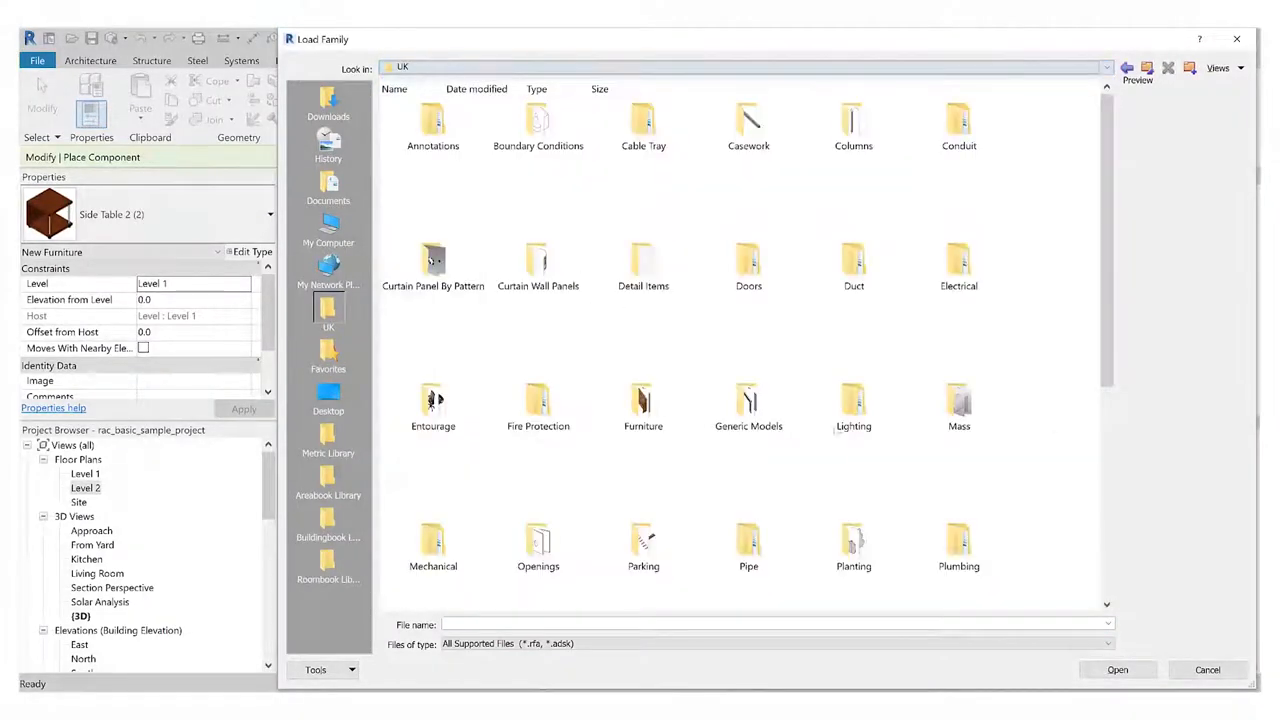
double_click(643, 410)
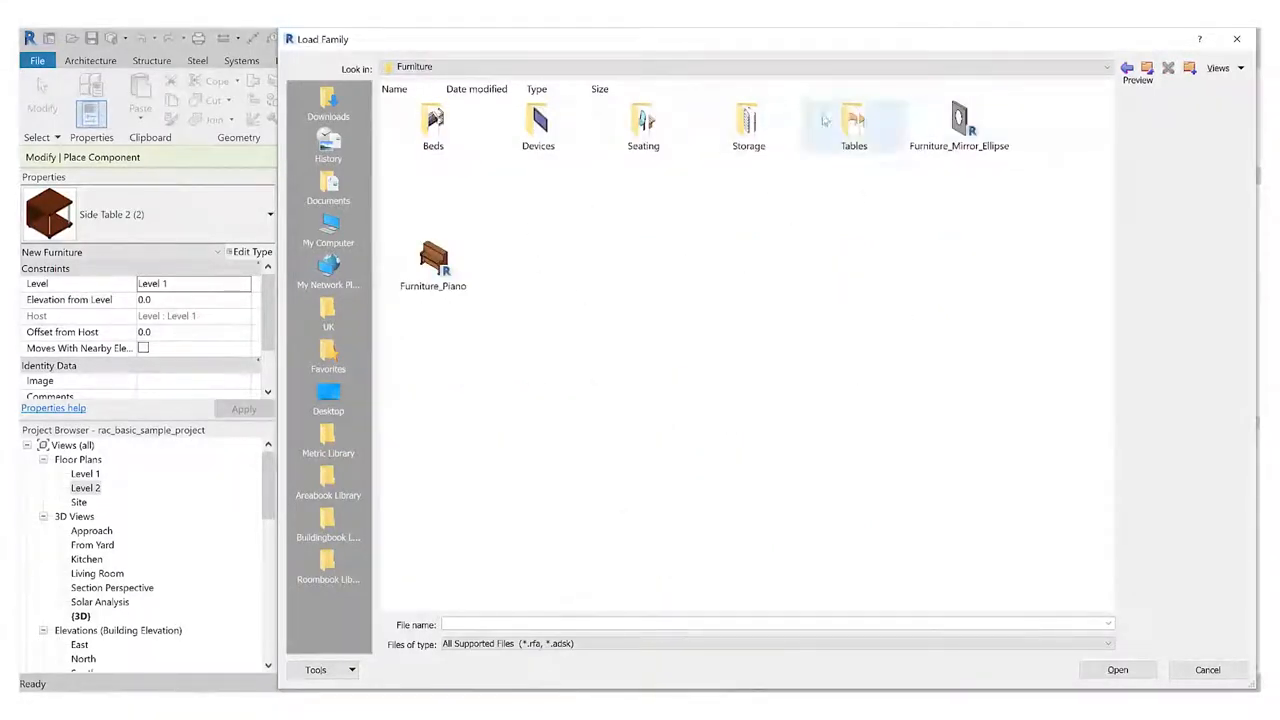
click(432, 125)
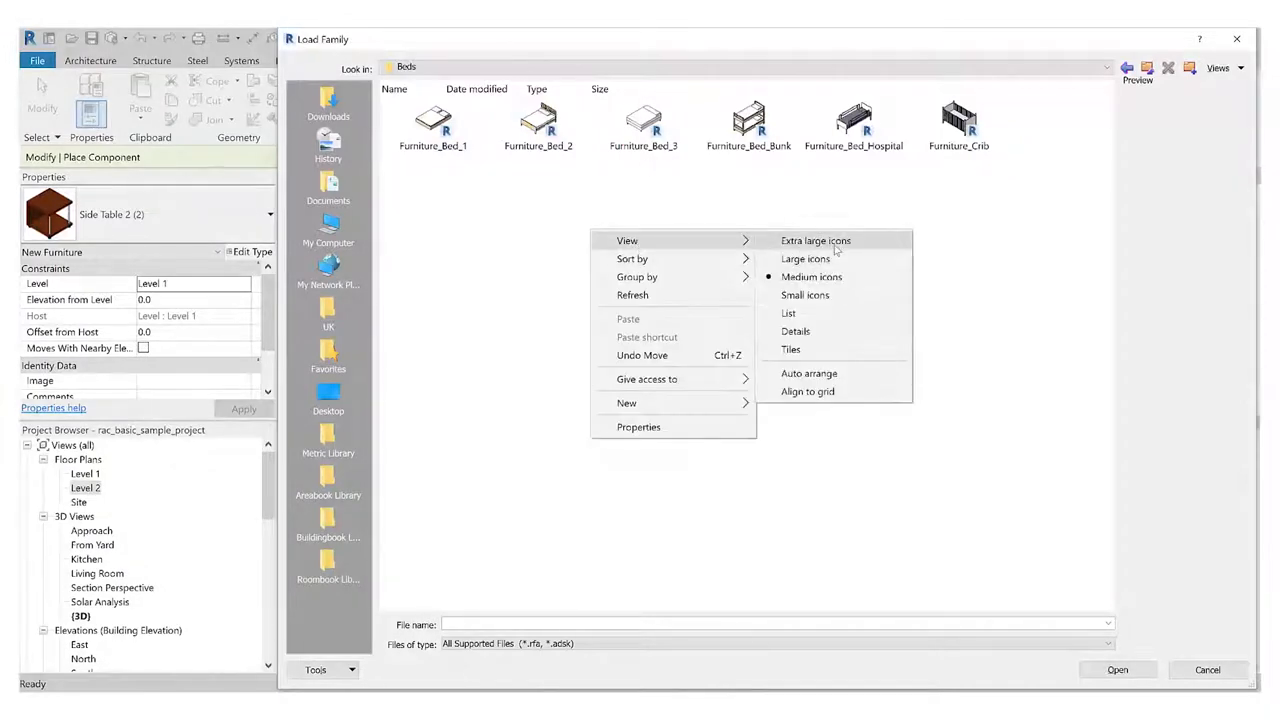
click(804, 258)
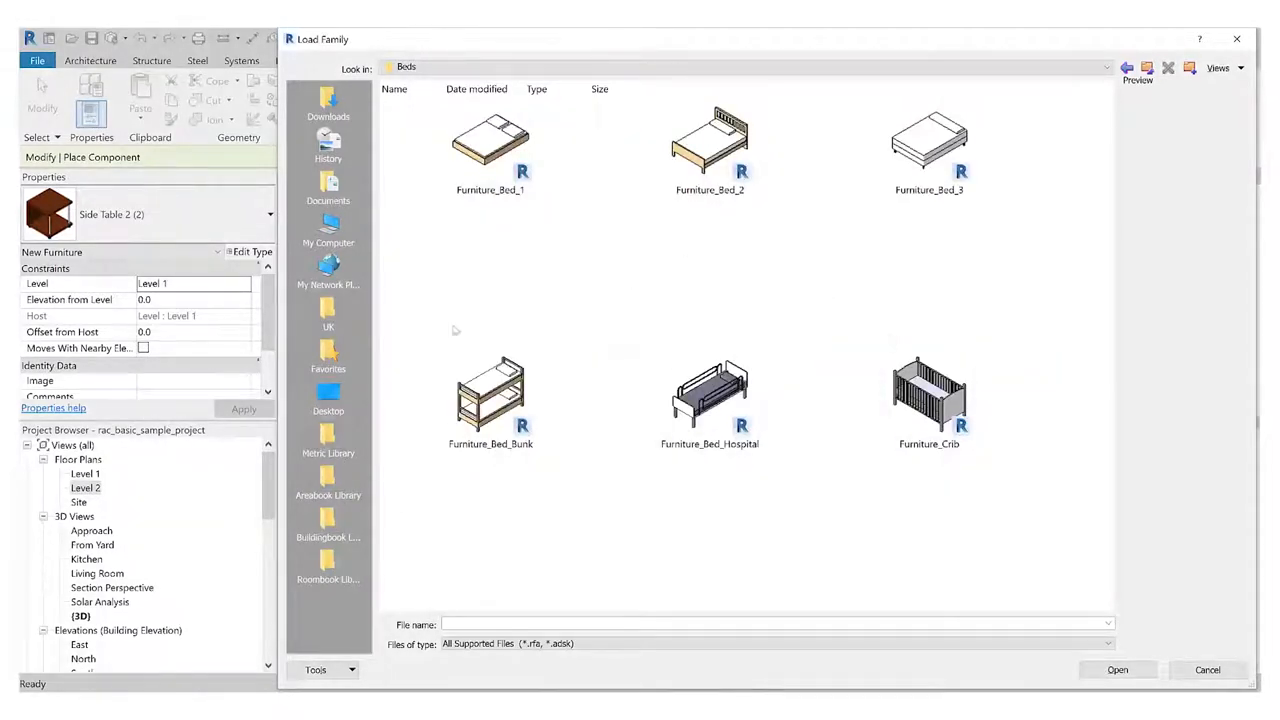
click(709, 140)
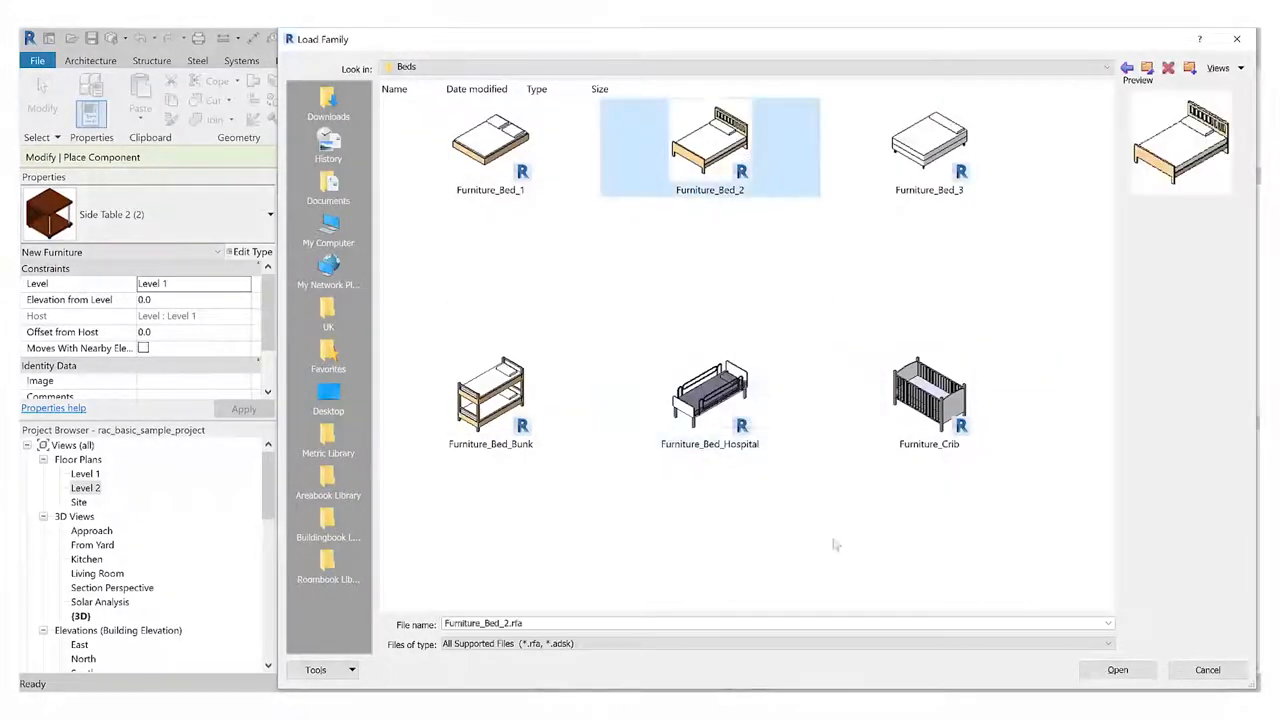
click(1117, 670)
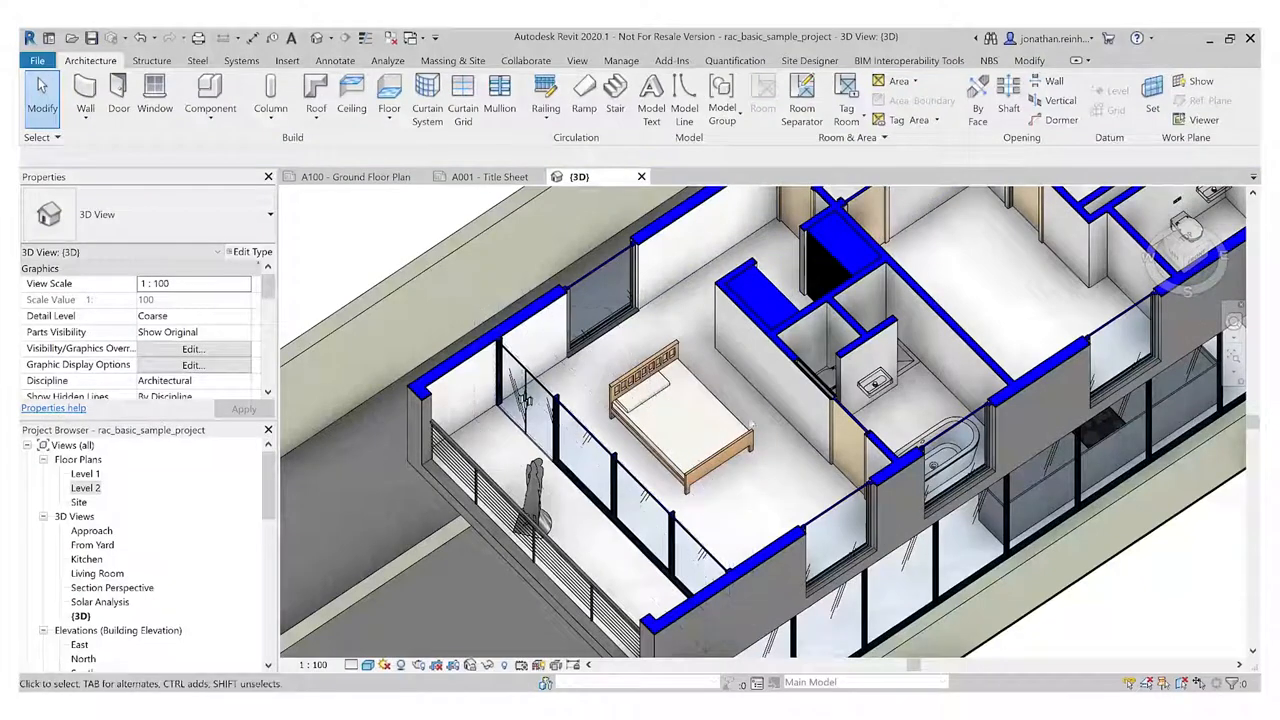
Step: Drag the bed toward the bathroom partition and copy it into the adjacent bedroom
click(680, 390)
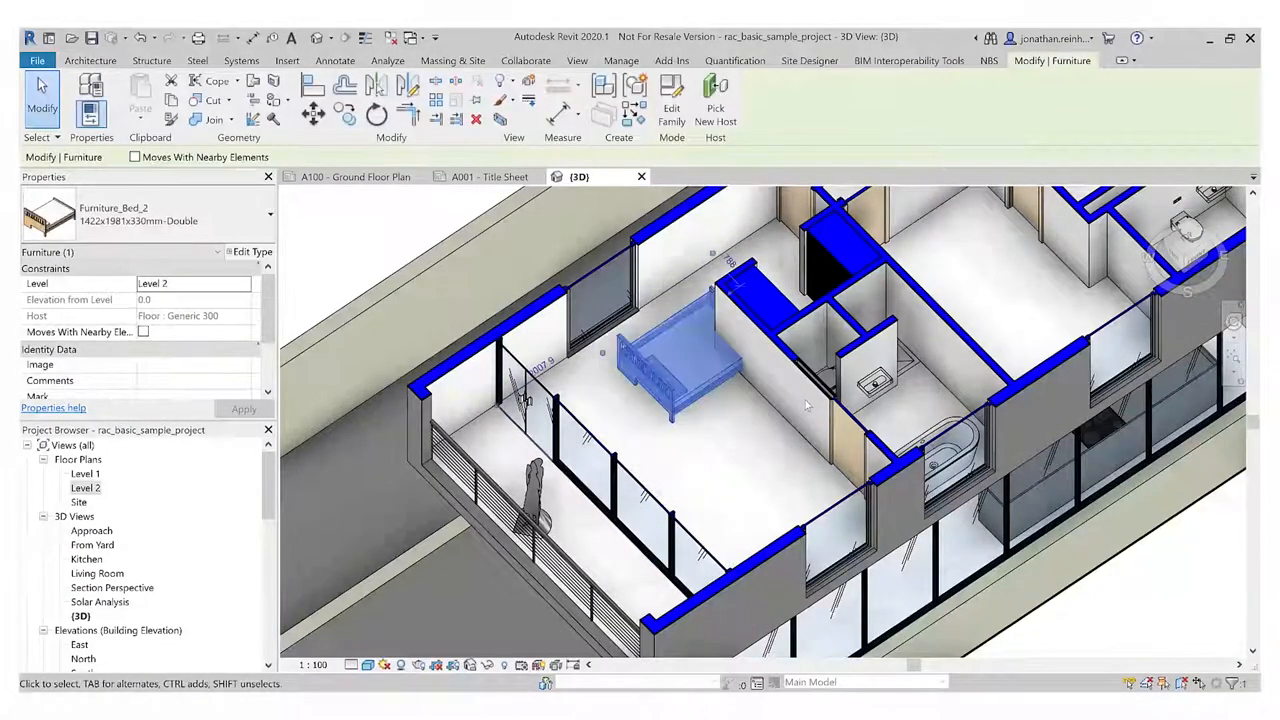
drag(680, 350, 600, 420)
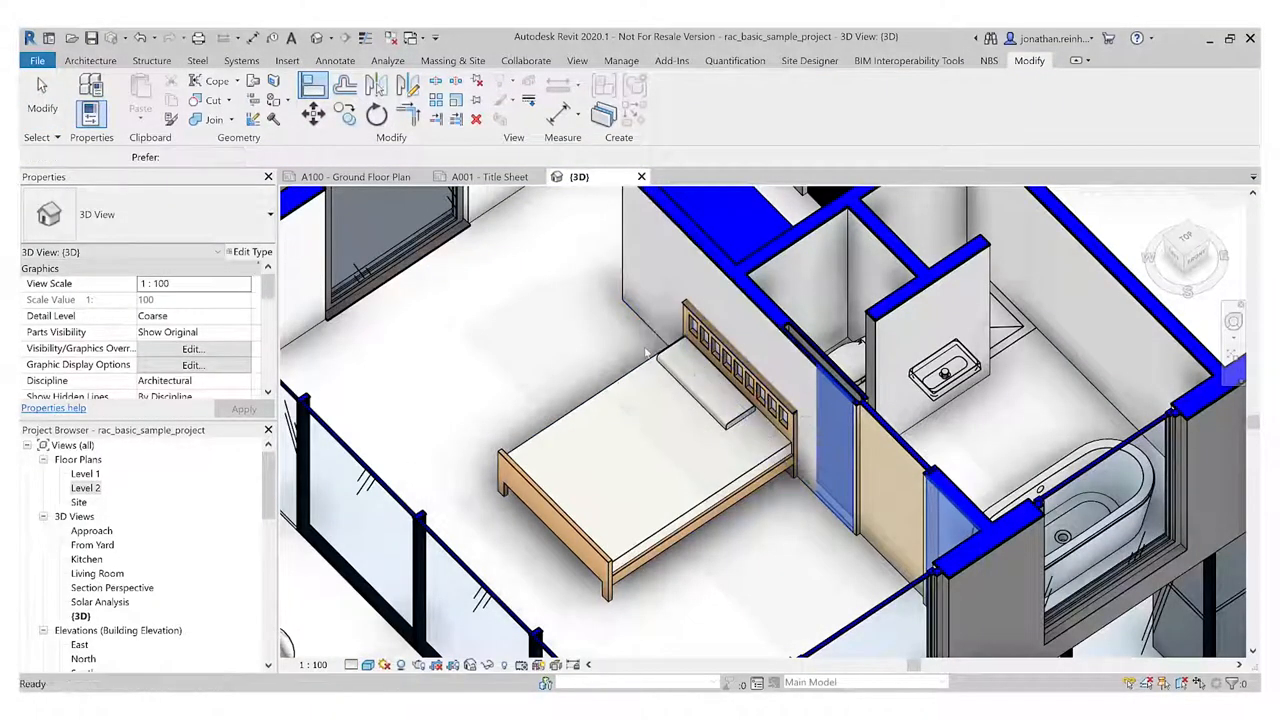
click(650, 420)
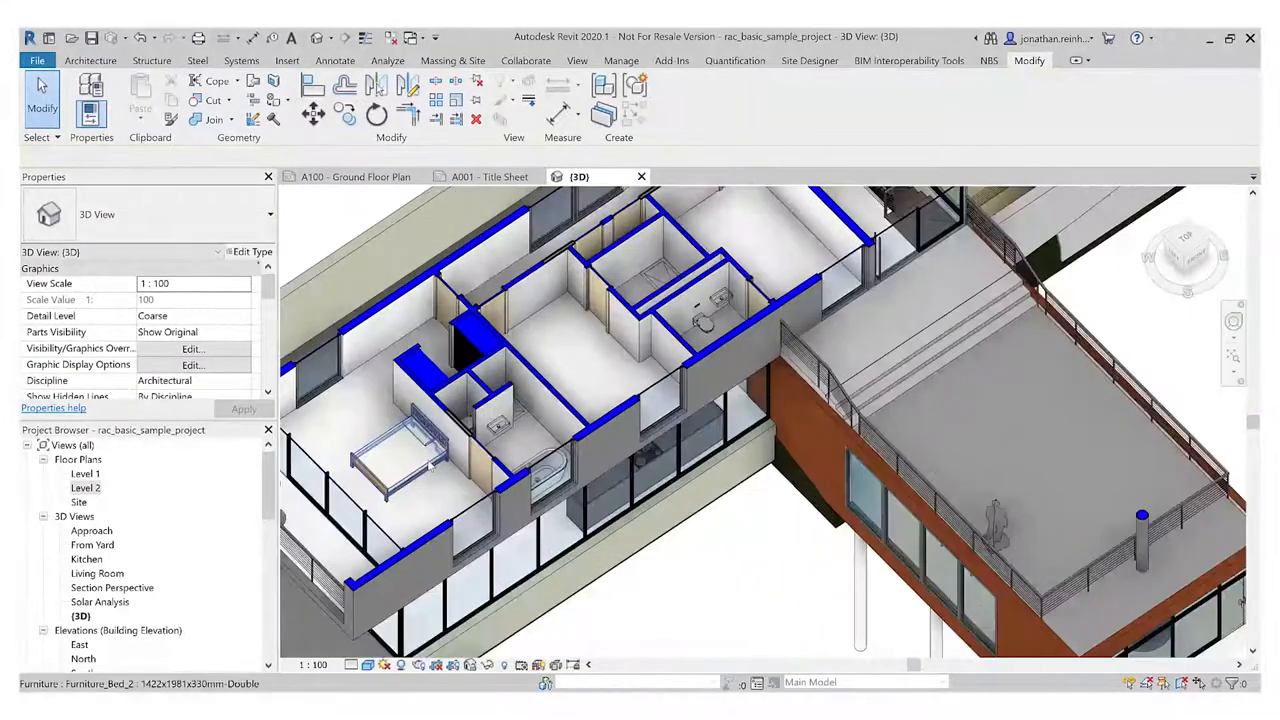
click(400, 455)
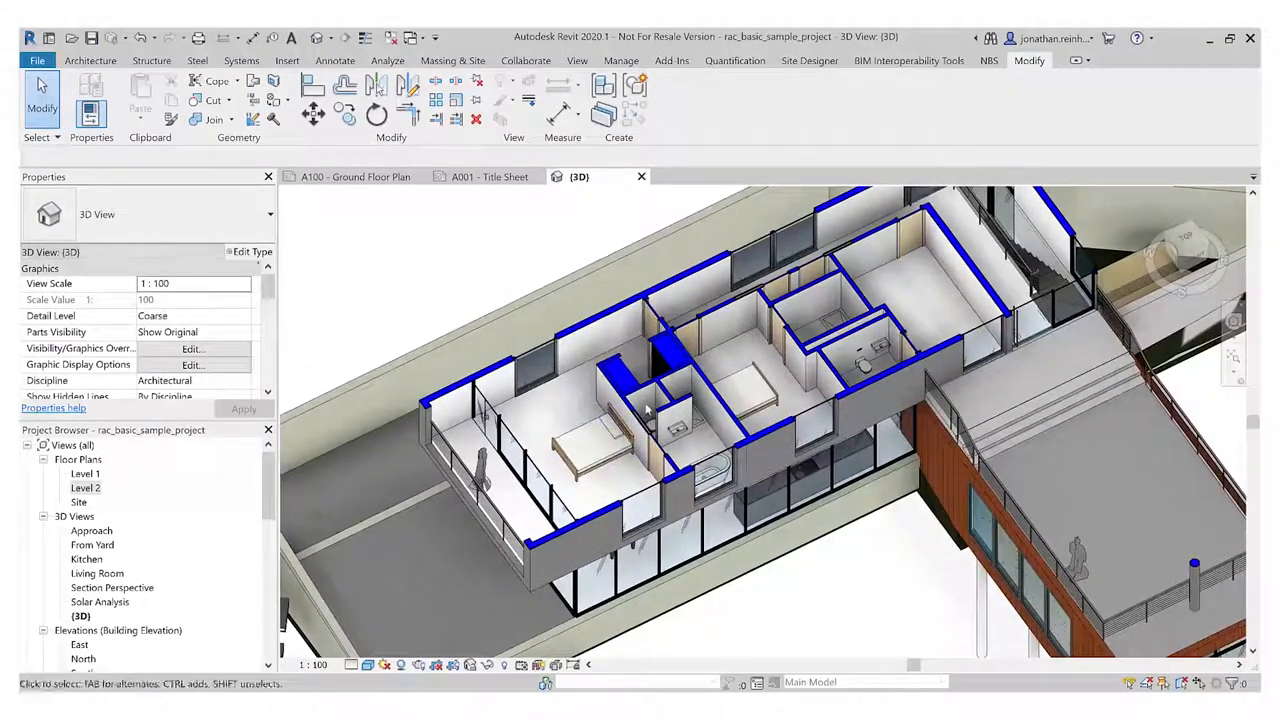
Step: Start the Window tool, open the type list, and open Load Family
click(90, 60)
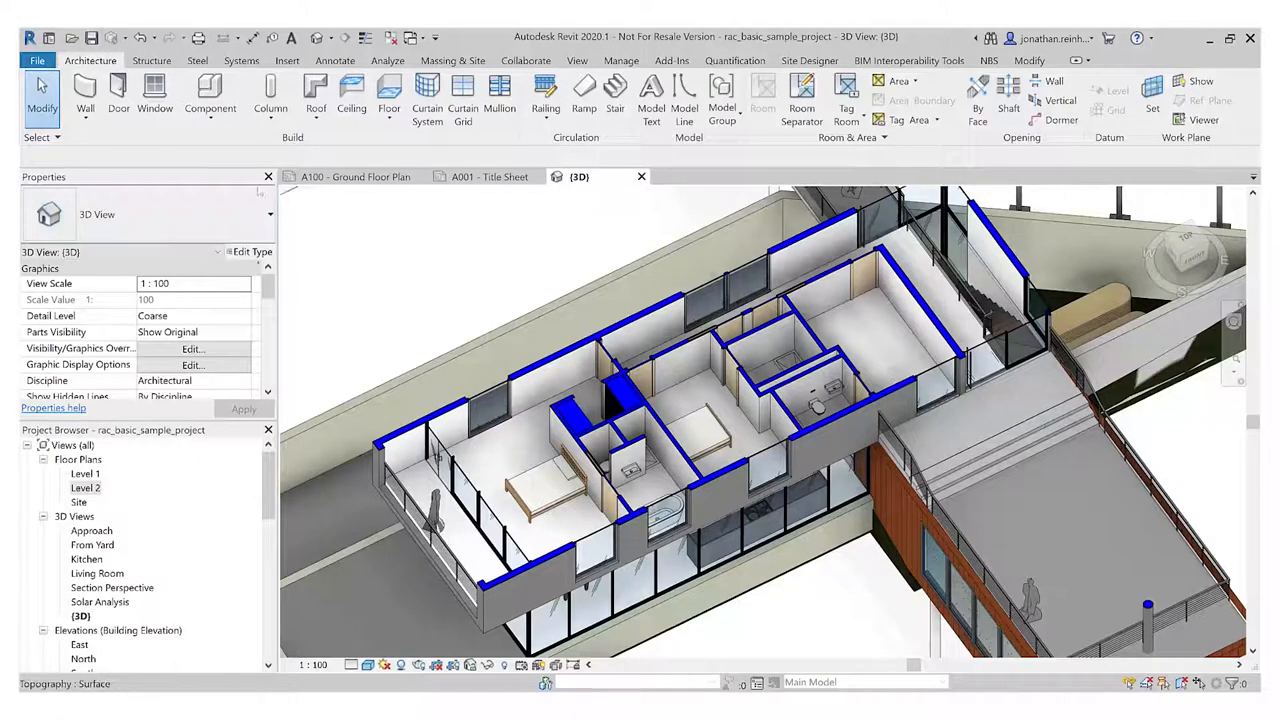
click(155, 95)
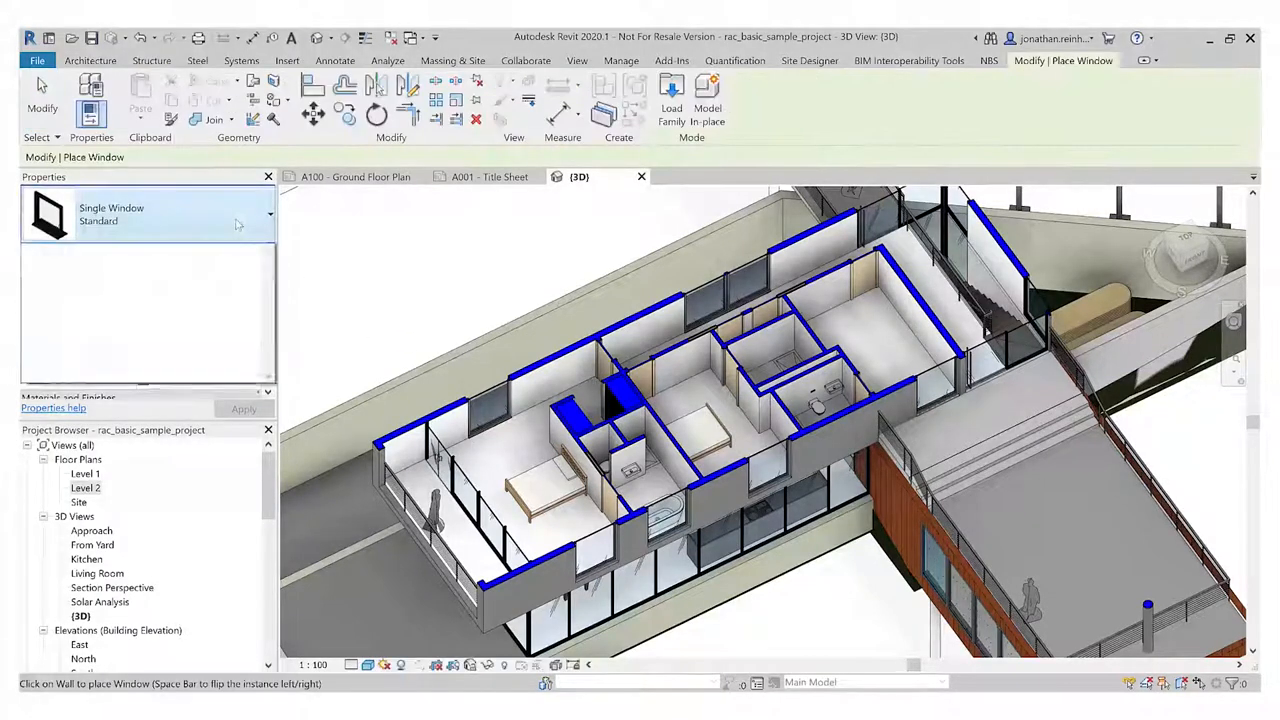
click(269, 214)
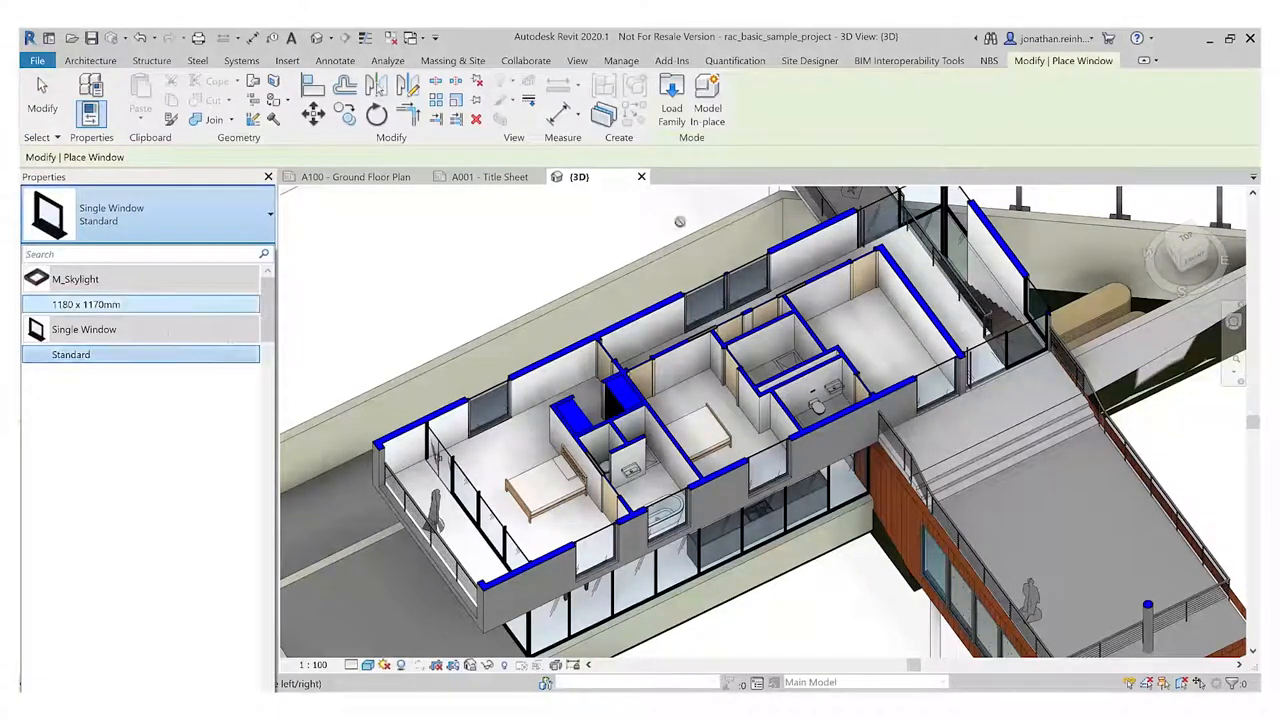
click(671, 105)
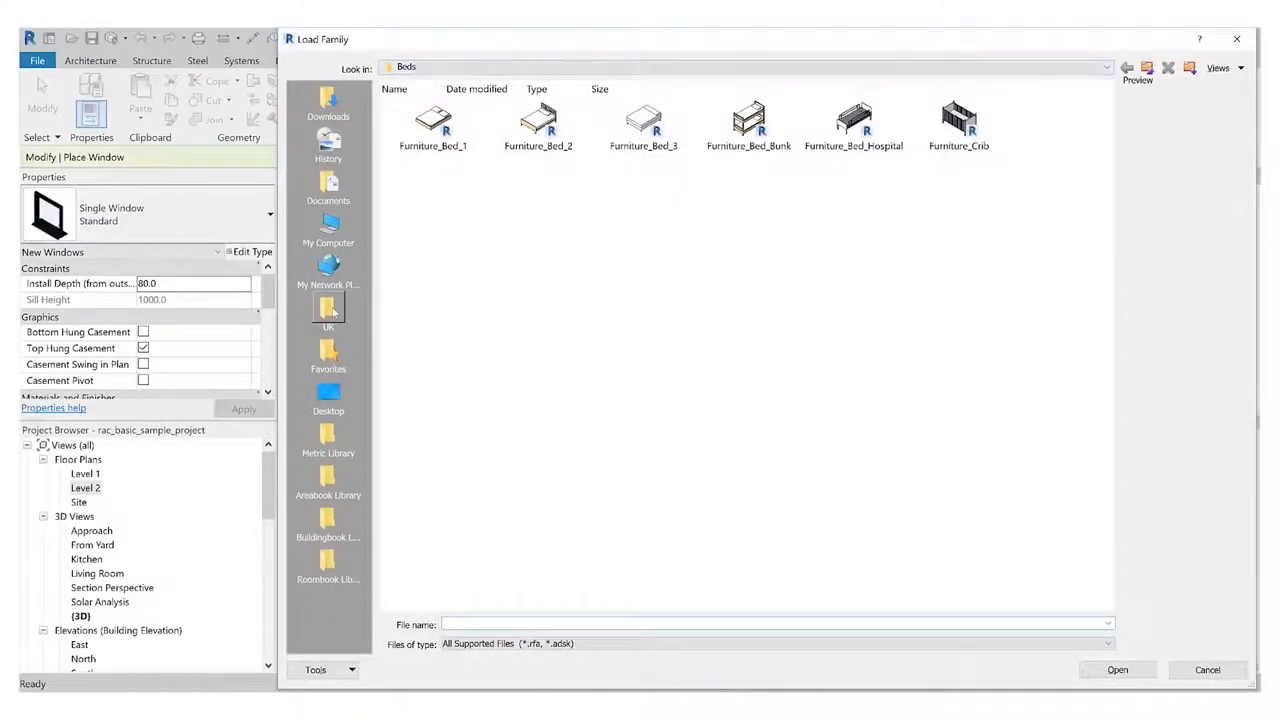
Step: Browse UK > Windows and load the Windows_Concept_Plain_Dbl family
click(328, 310)
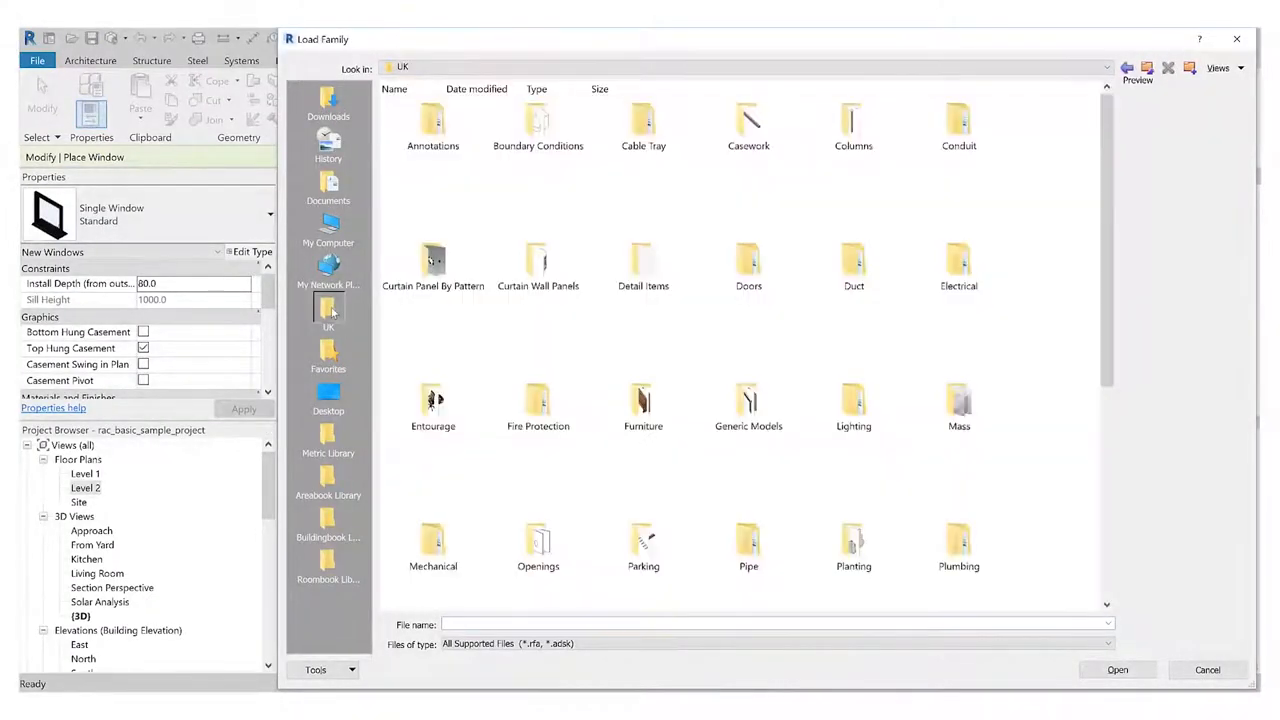
scroll(down, 3)
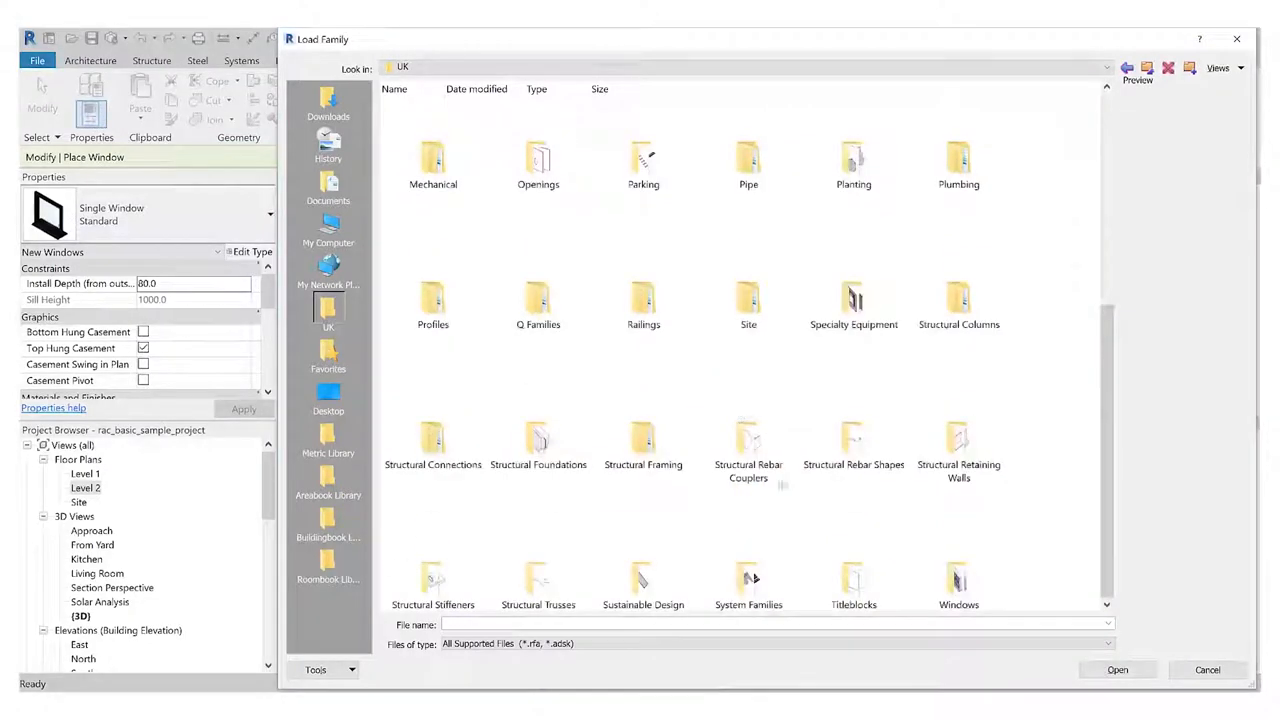
double_click(957, 585)
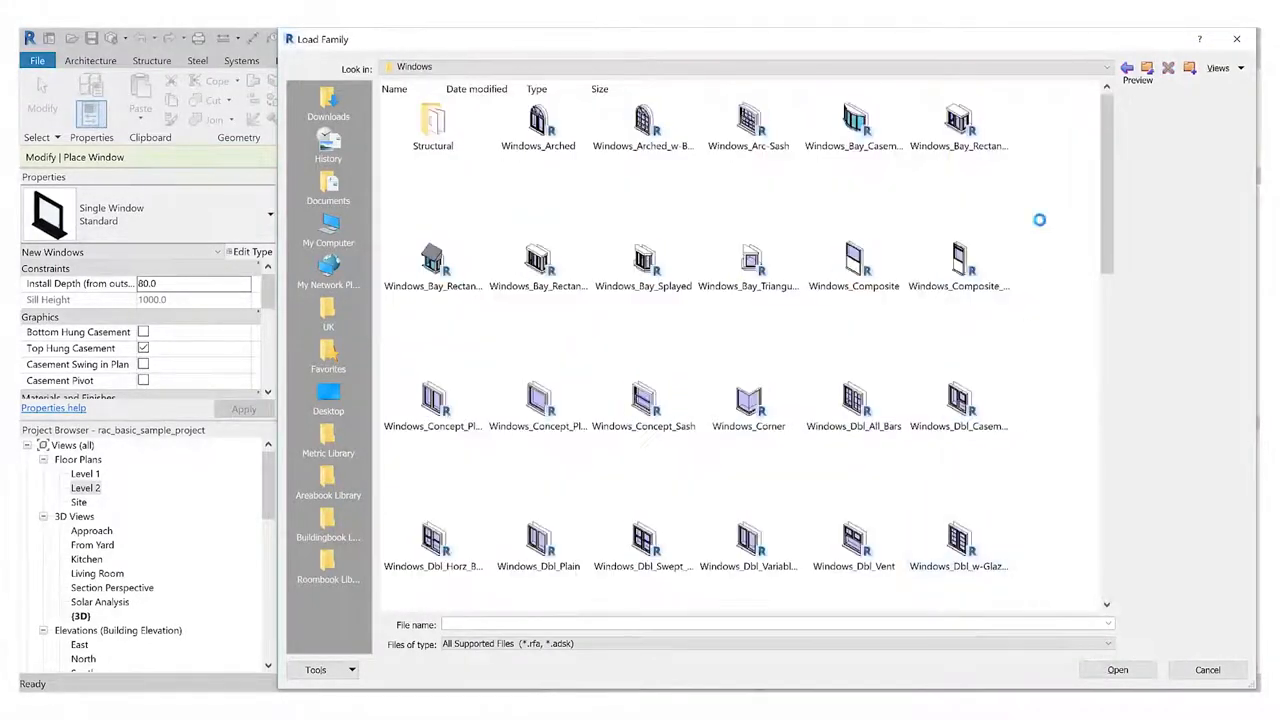
scroll(down, 3)
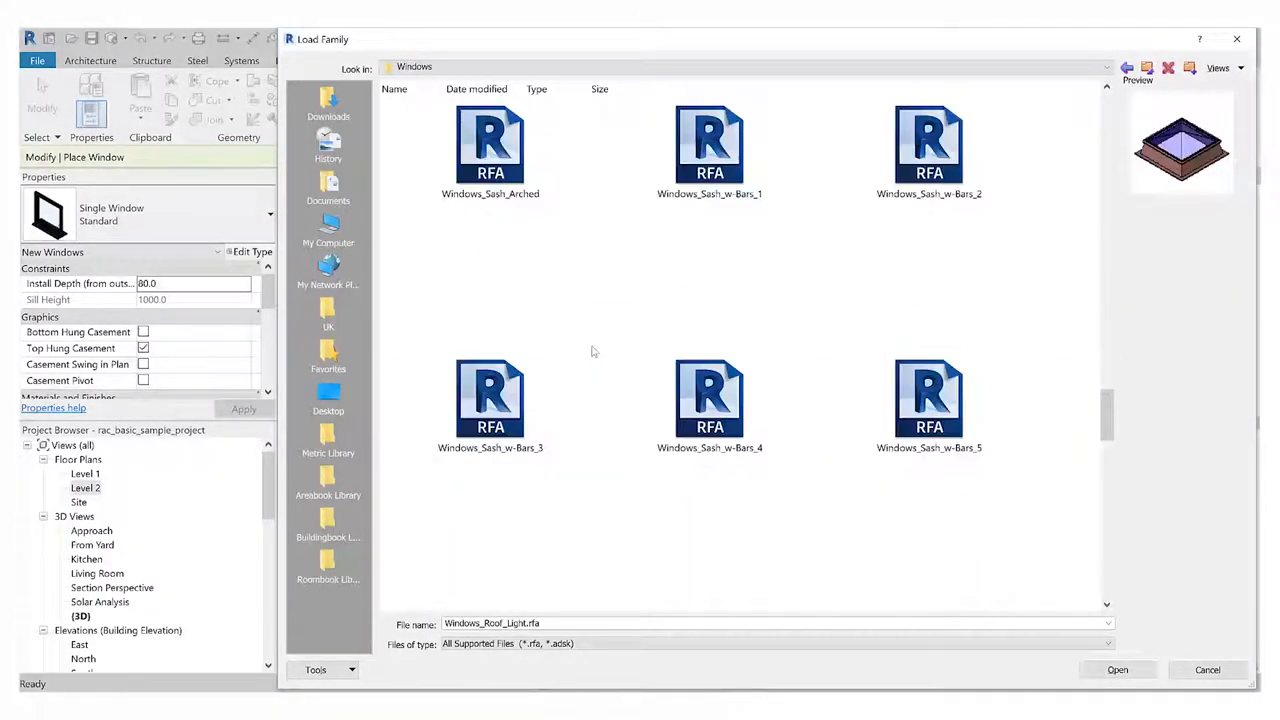
click(709, 400)
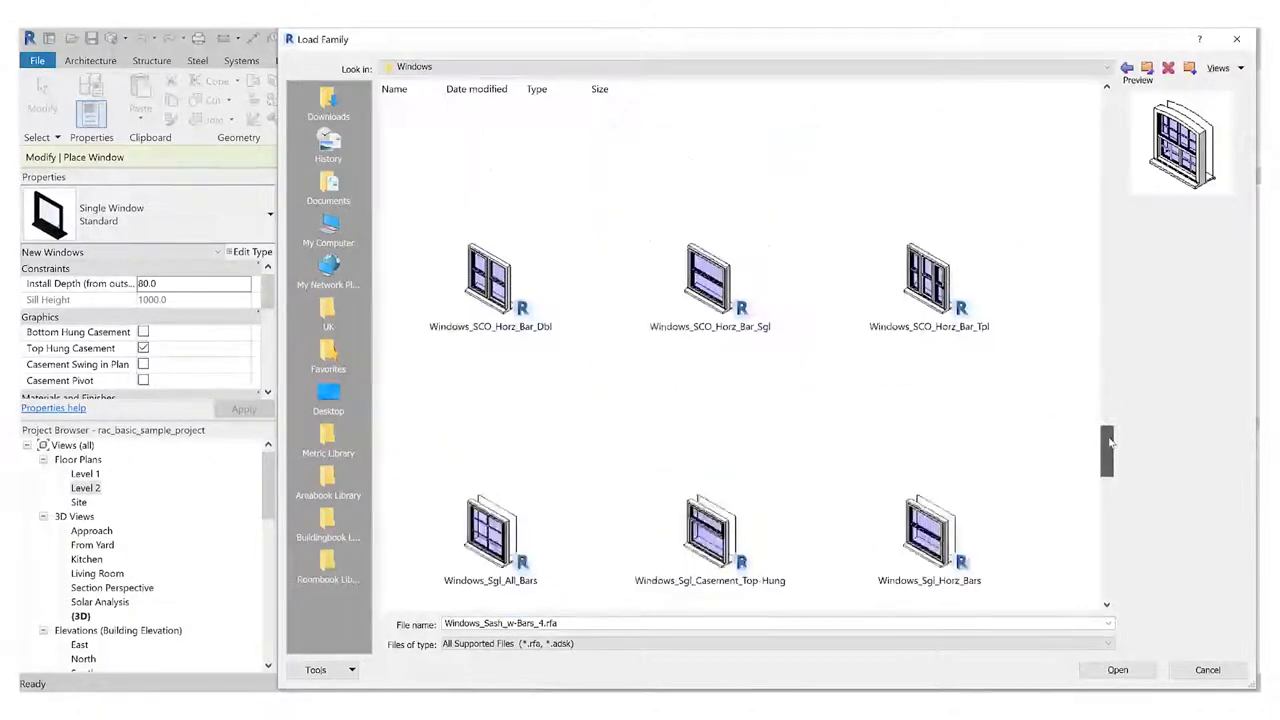
scroll(down, 3)
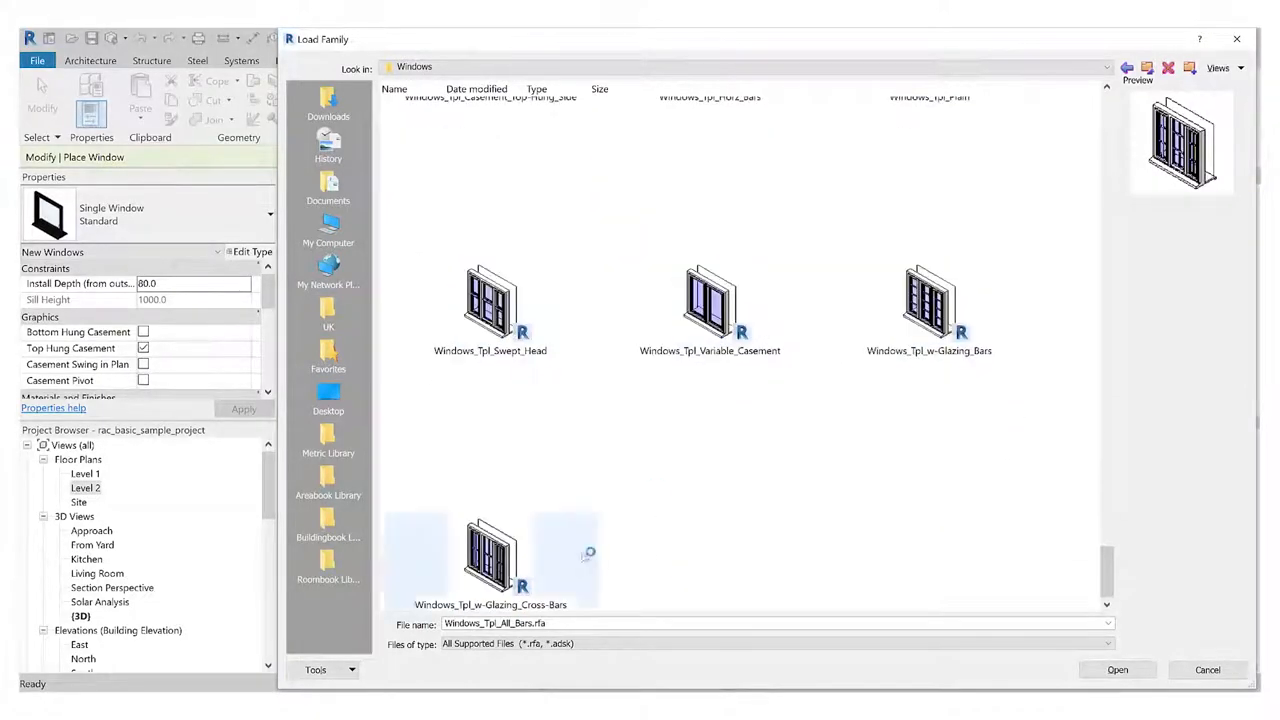
scroll(down, 3)
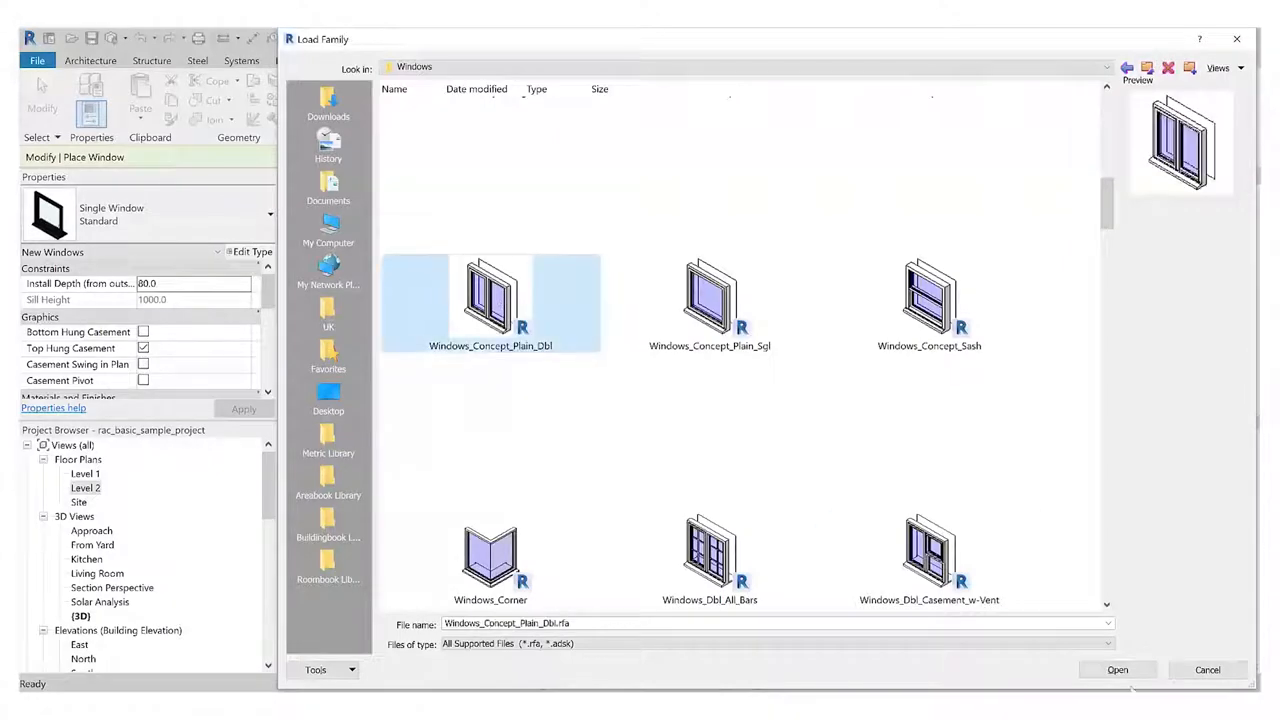
click(1117, 669)
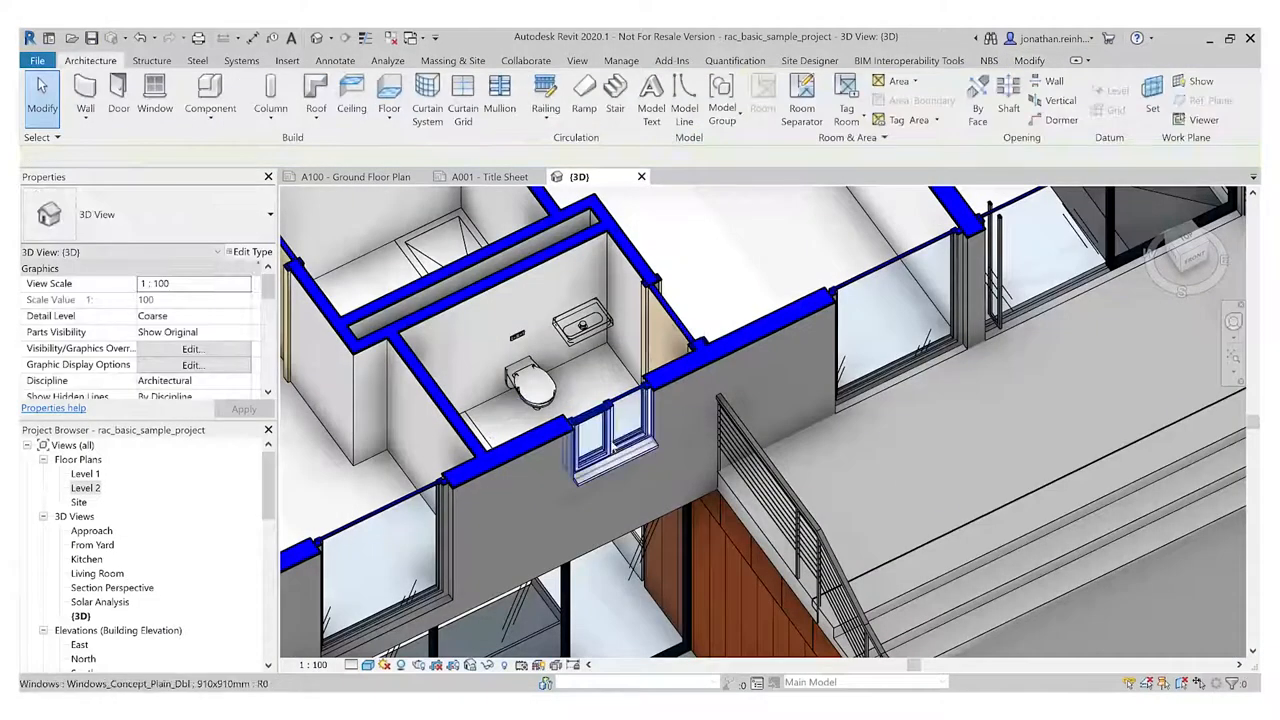
Step: Place the Windows_Concept_Plain_Dbl window in the bathroom wall and select it
click(615, 440)
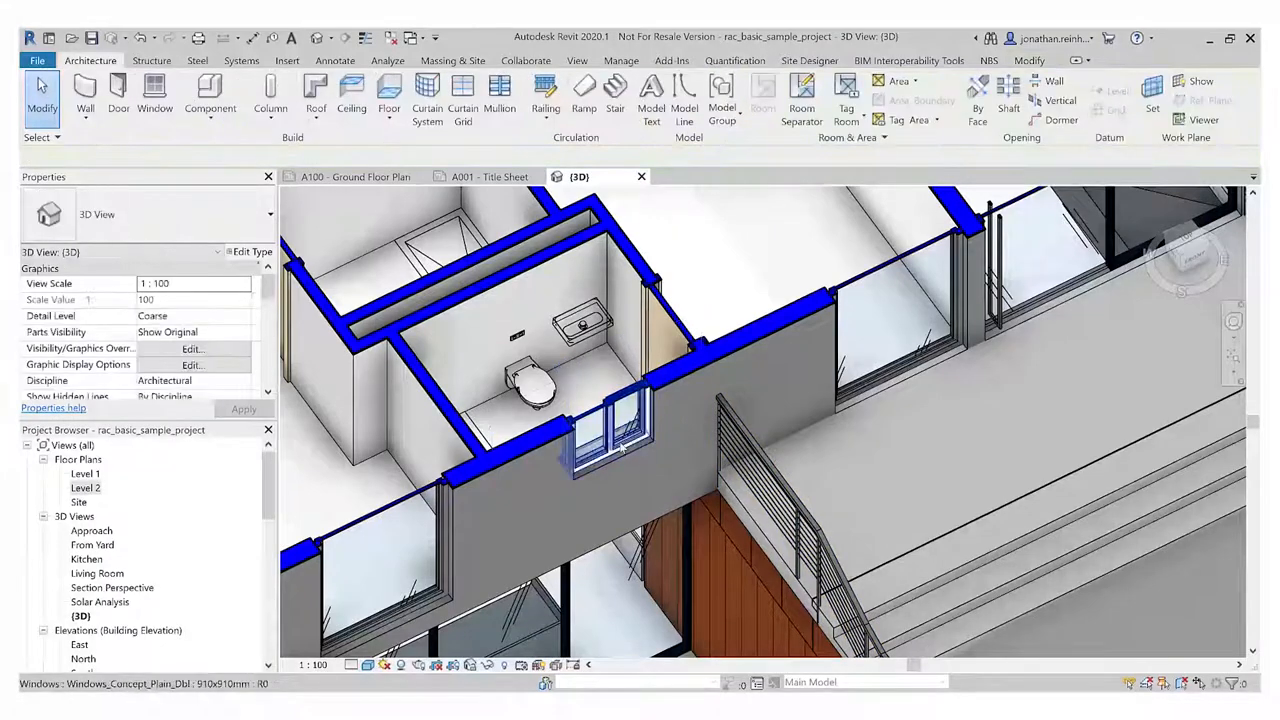
click(615, 420)
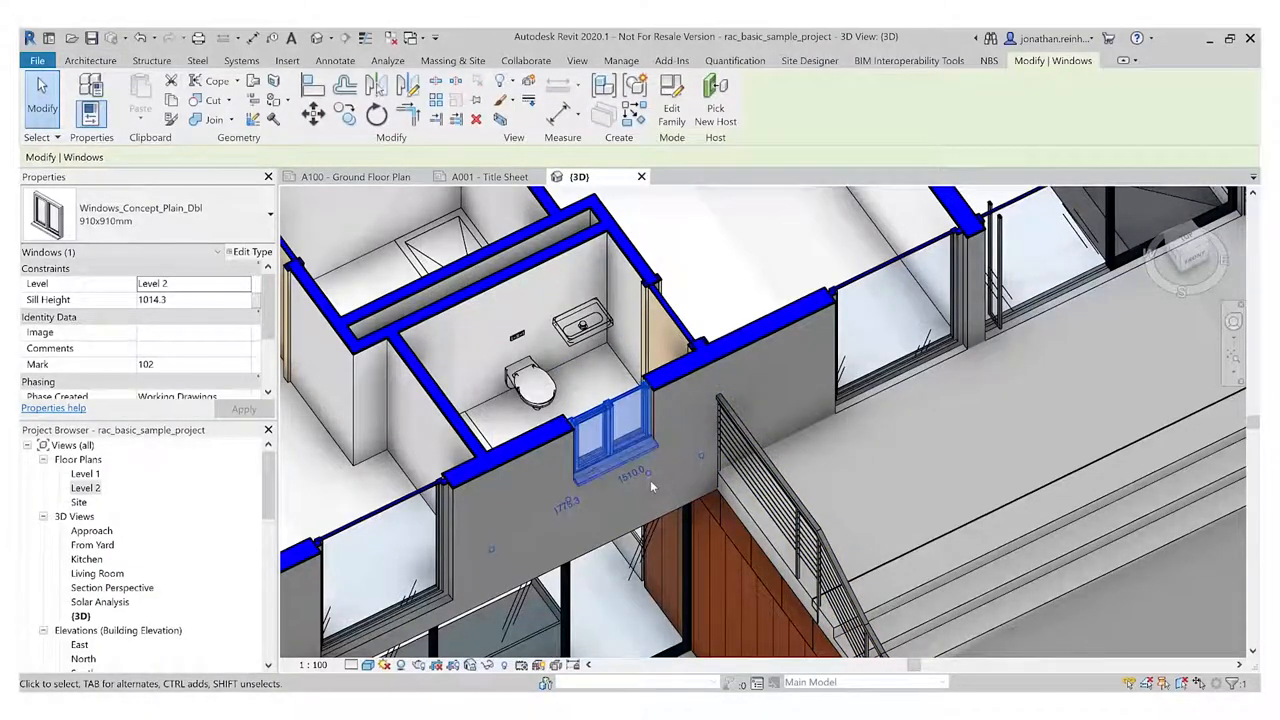